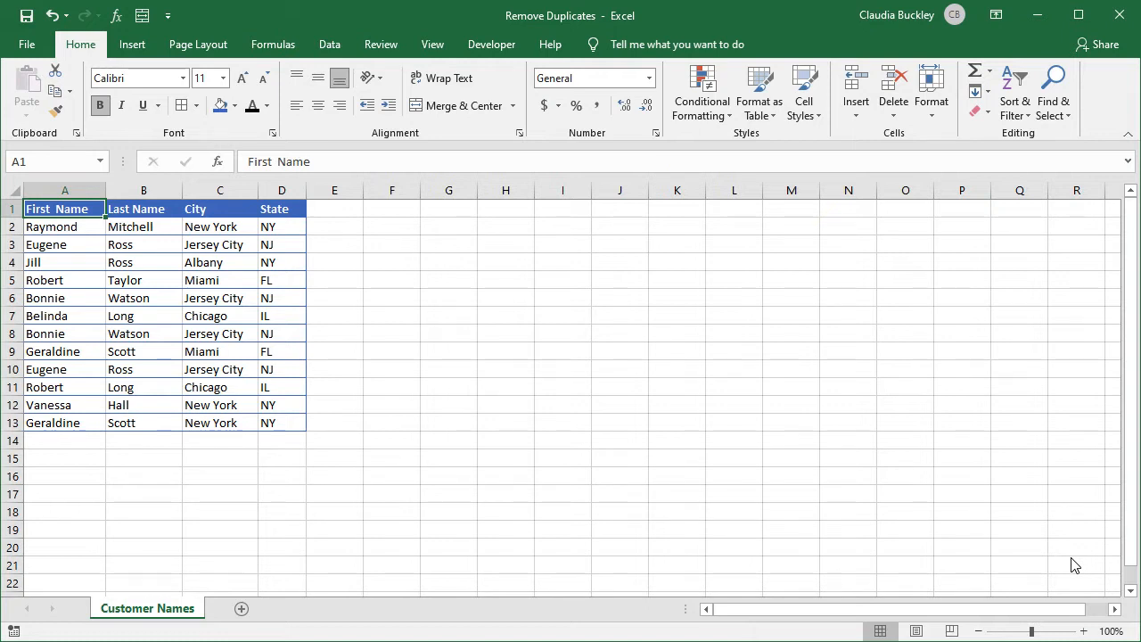
Copy the customer table A1:D13 for pasting beside the original at G1.
drag(64, 209, 143, 405)
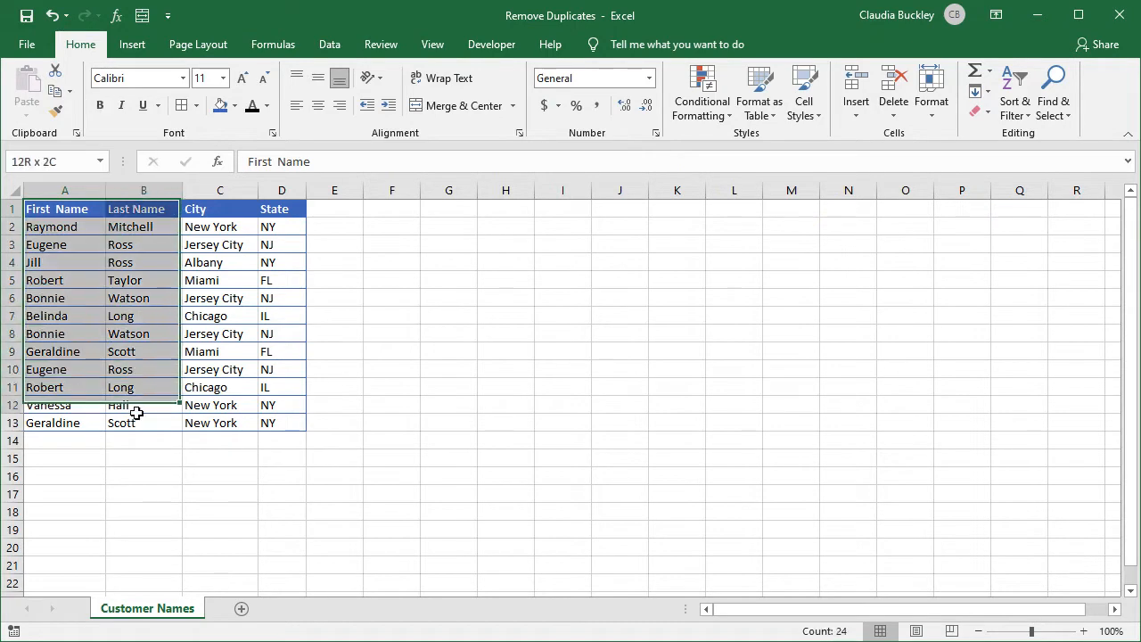
click(449, 208)
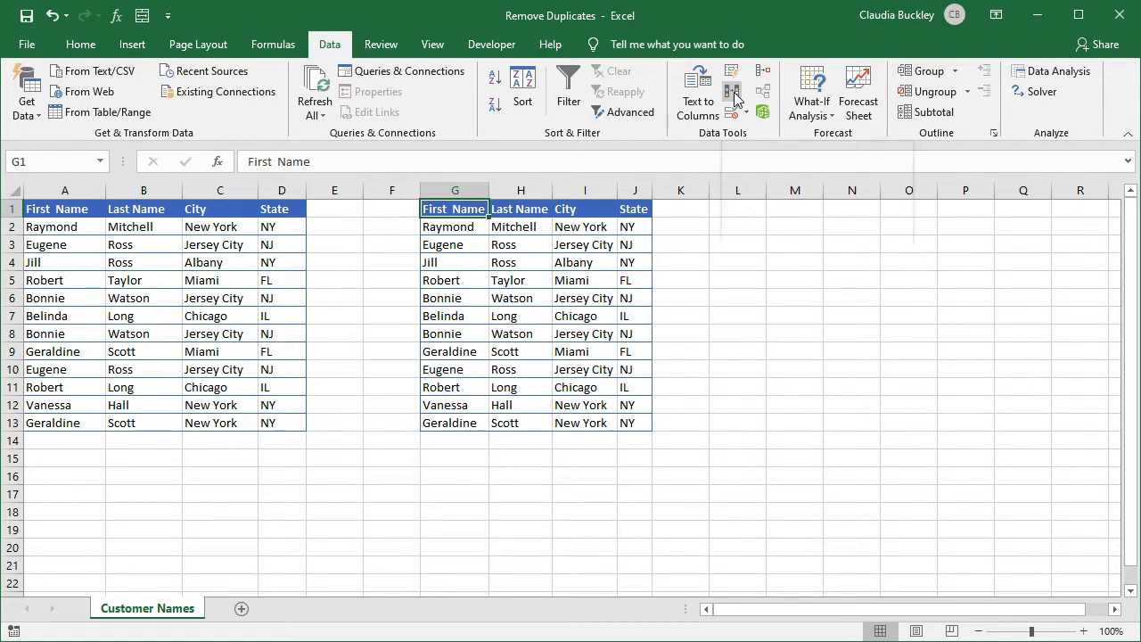
Run Remove Duplicates on the copied table across all columns, leaving 10 unique records.
click(733, 92)
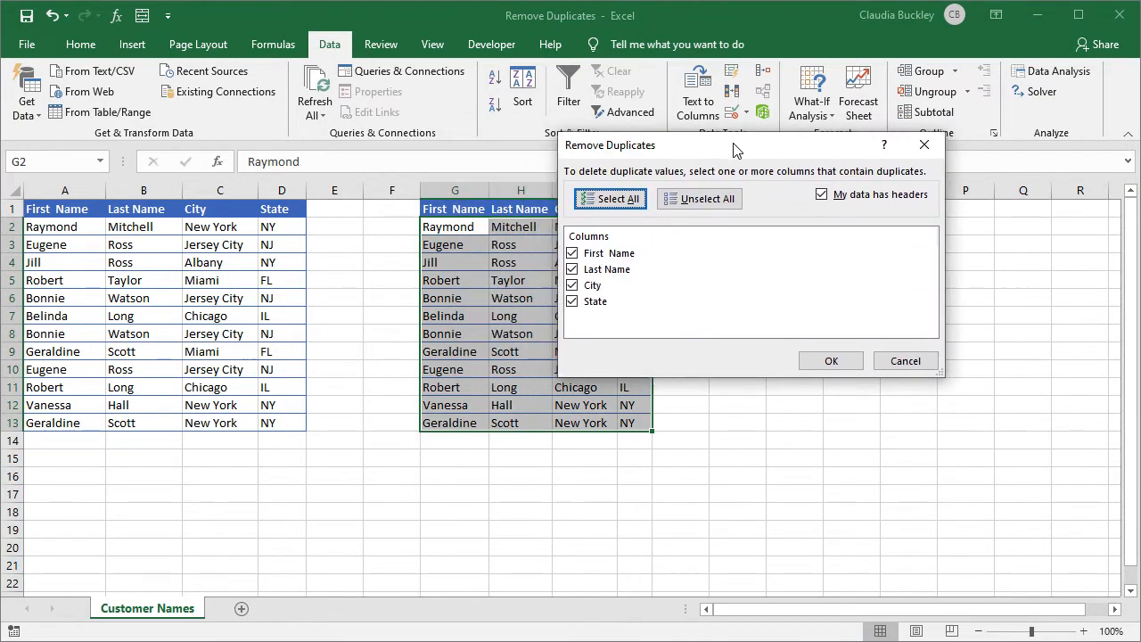
drag(735, 145, 837, 150)
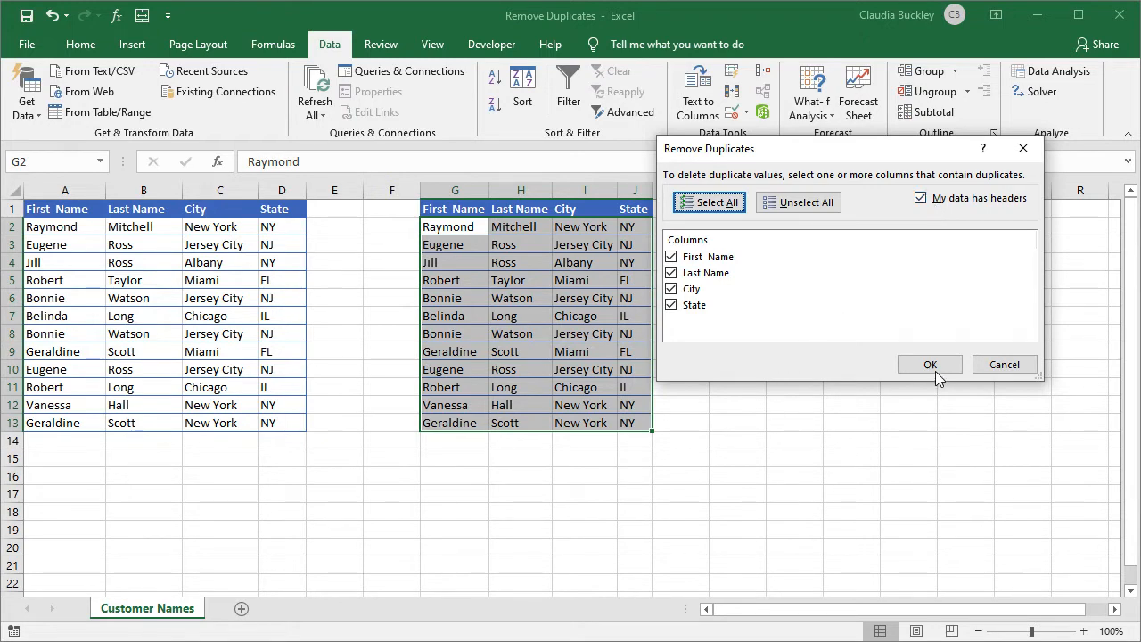
click(930, 364)
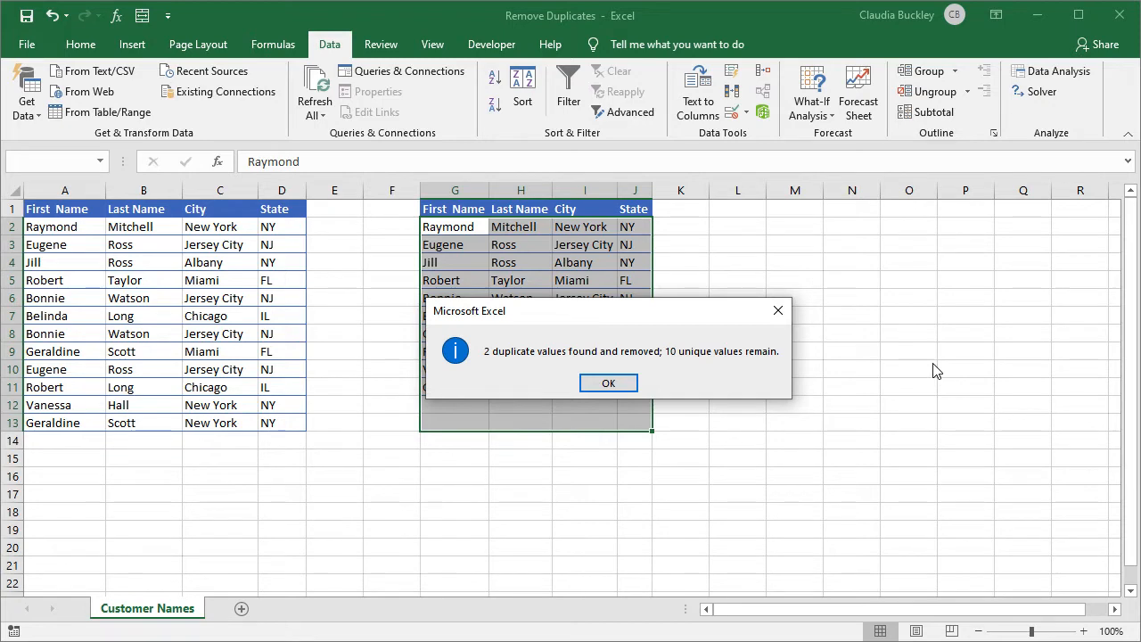
mouse_move(902, 365)
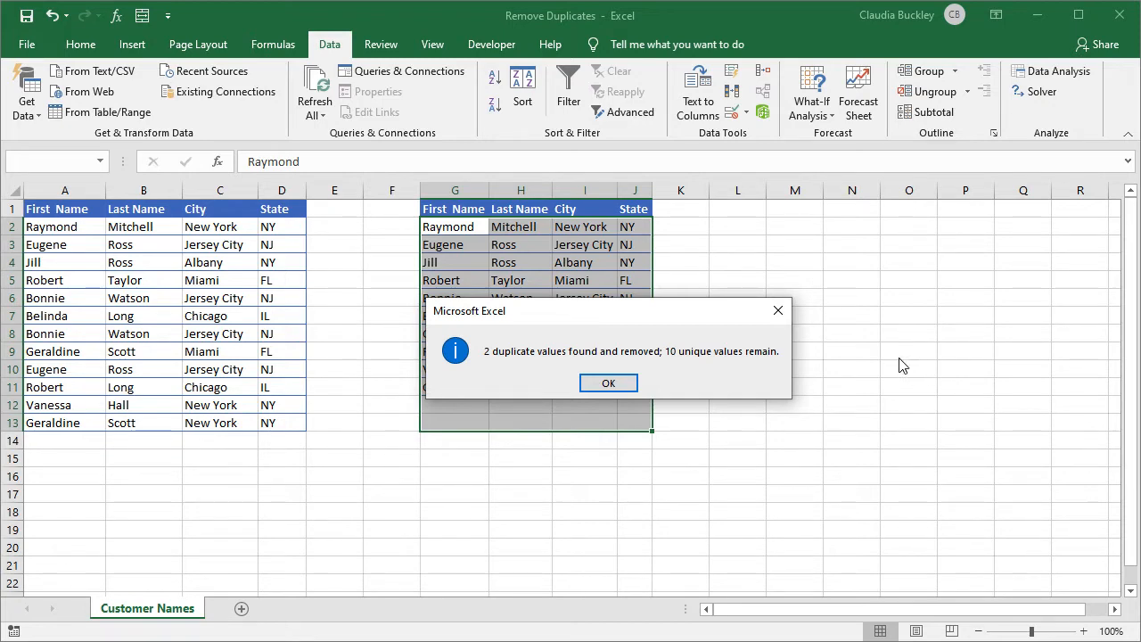
click(608, 382)
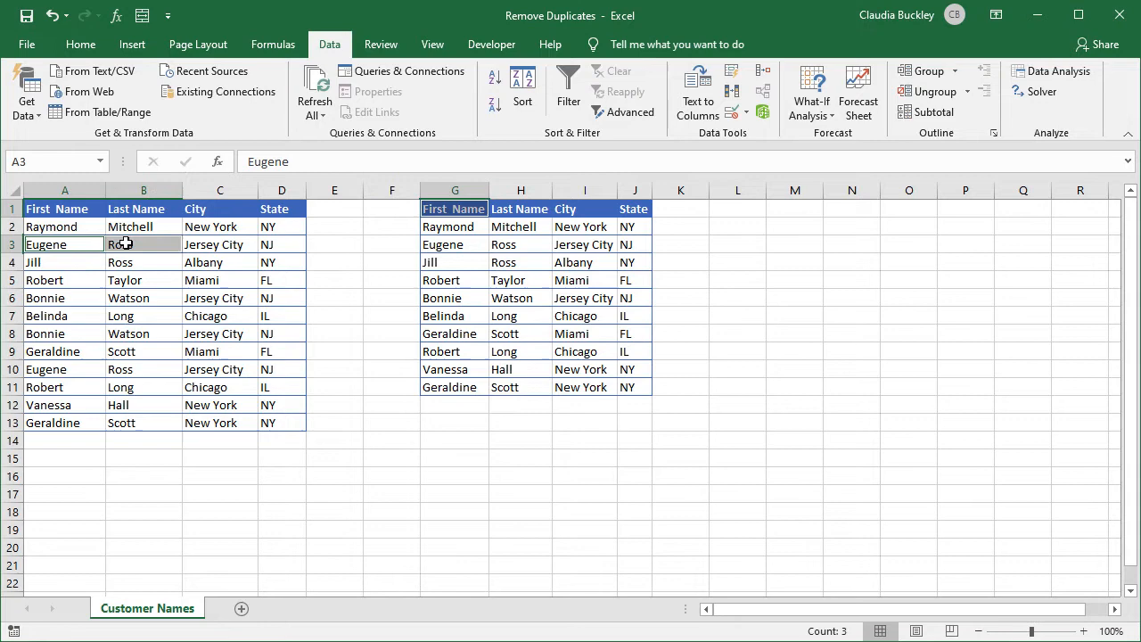
click(64, 298)
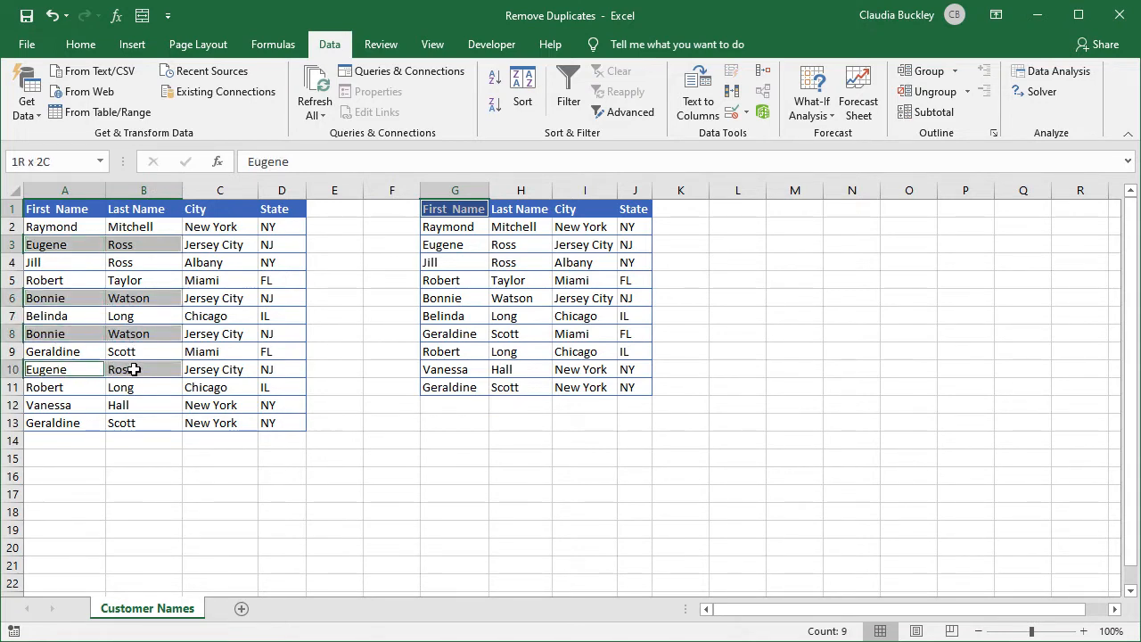
click(64, 369)
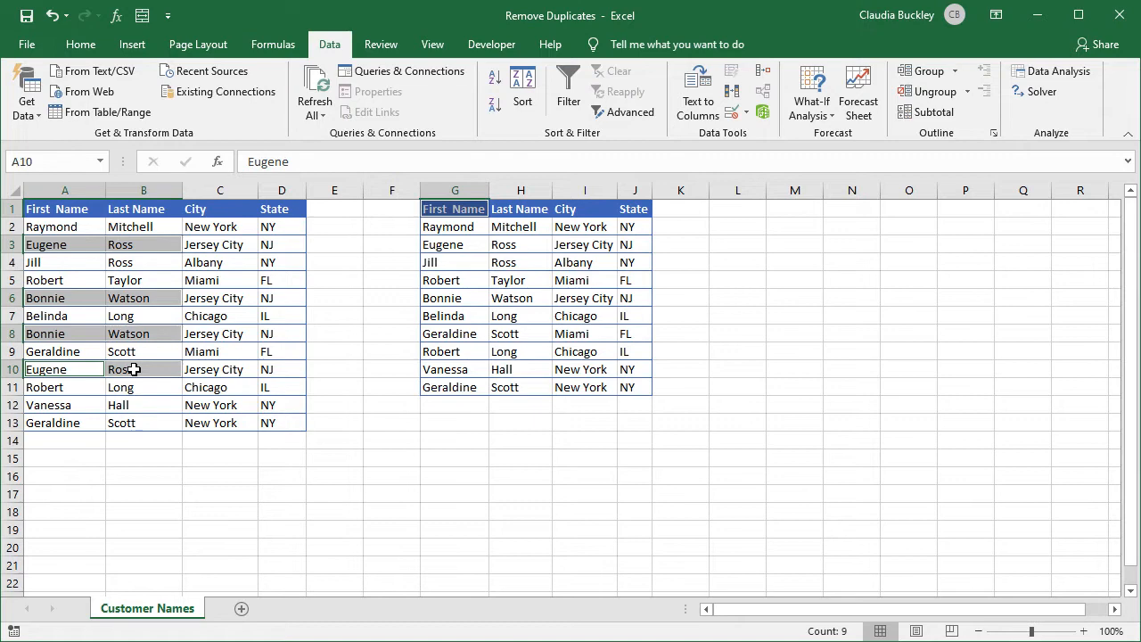
mouse_move(84, 422)
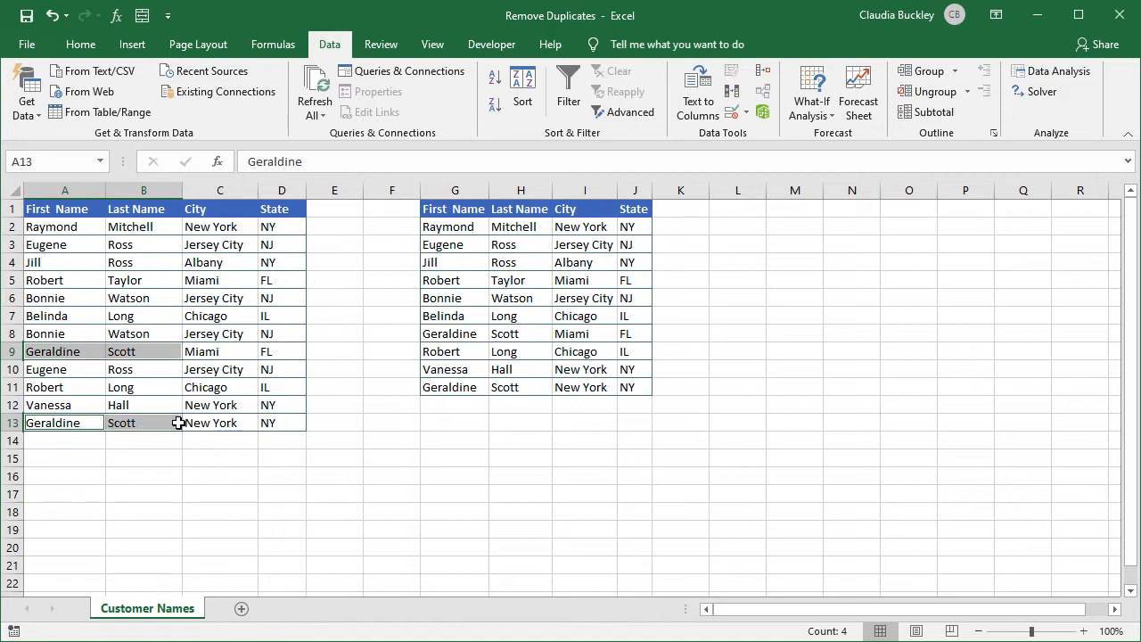
mouse_move(221, 367)
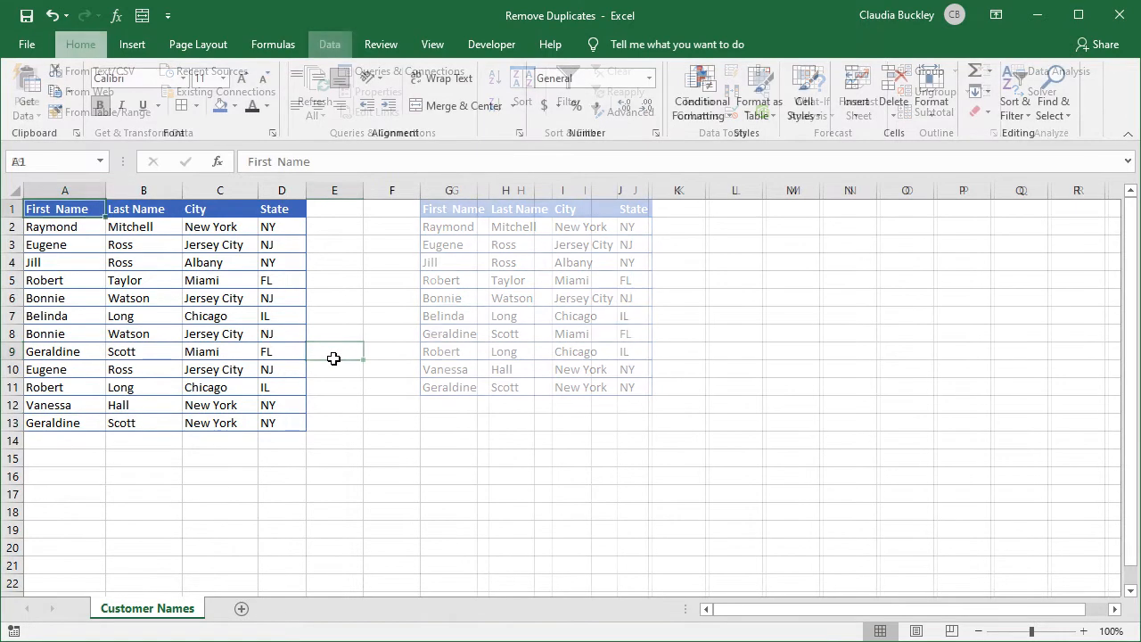
Delete the copied table so only the original twelve-row list remains, with Data tools shown.
click(81, 43)
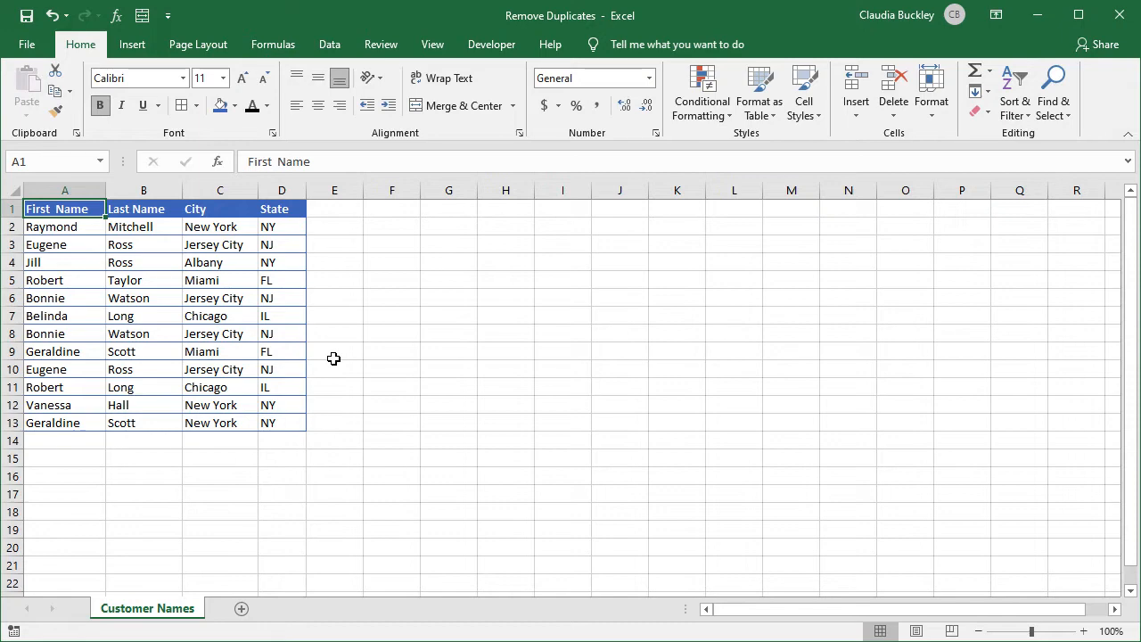
mouse_move(237, 325)
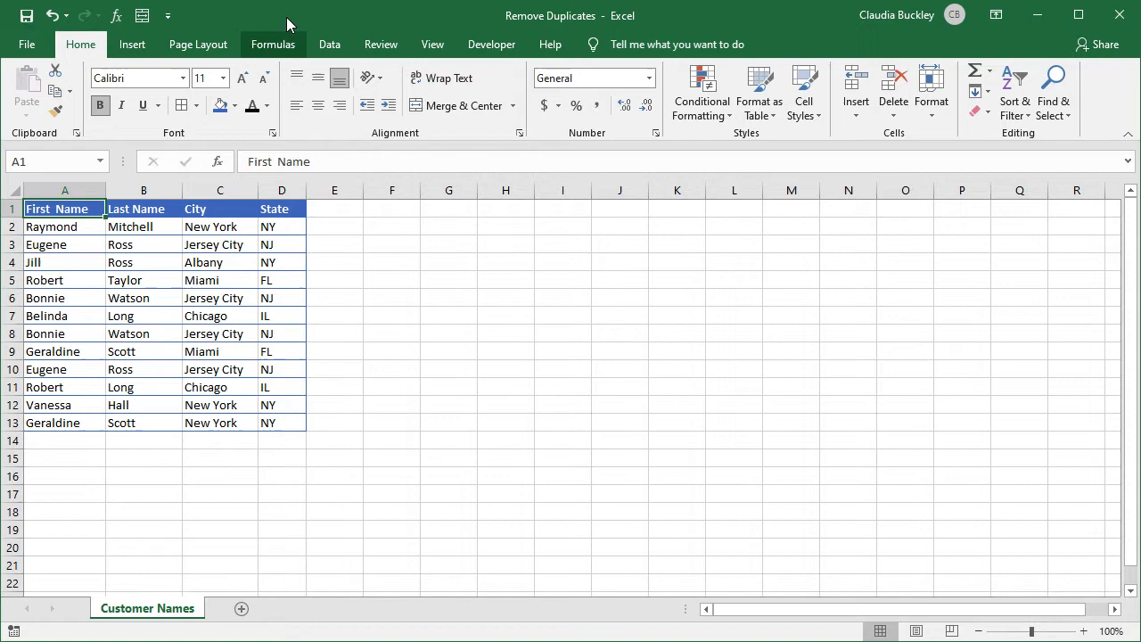
click(330, 43)
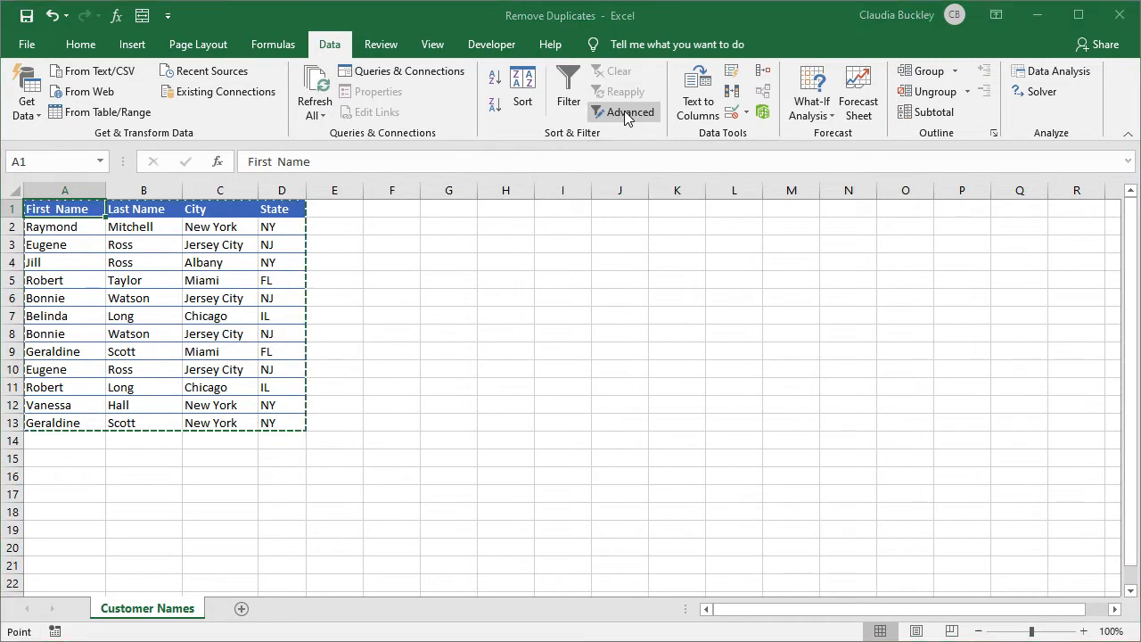
Configure Advanced Filter to copy unique records only to another location at F1.
click(631, 111)
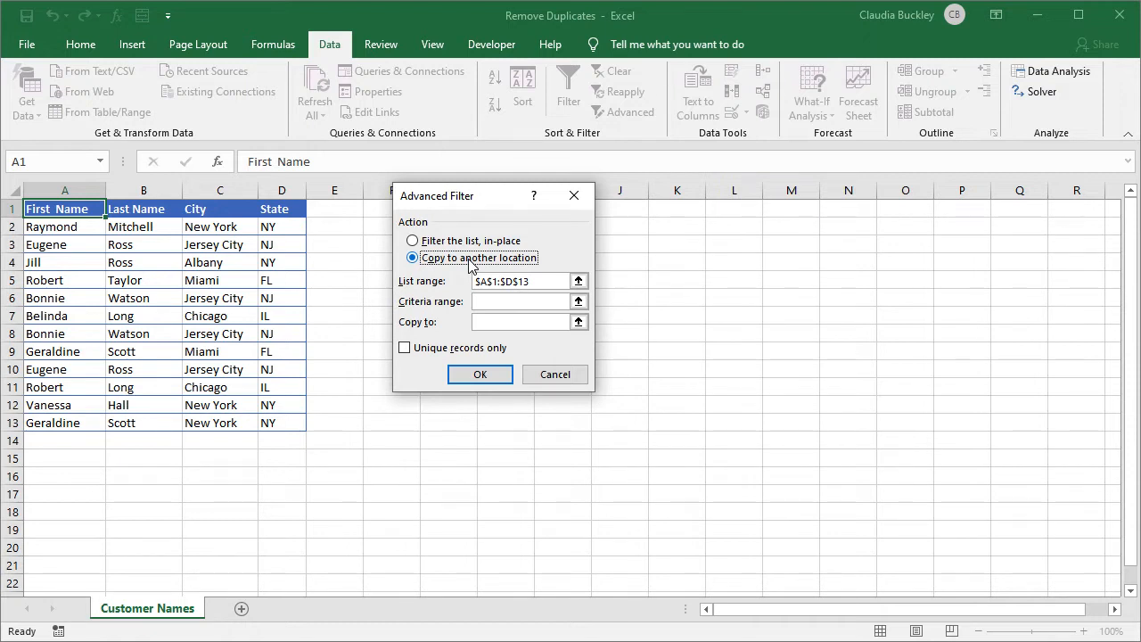
mouse_move(553, 282)
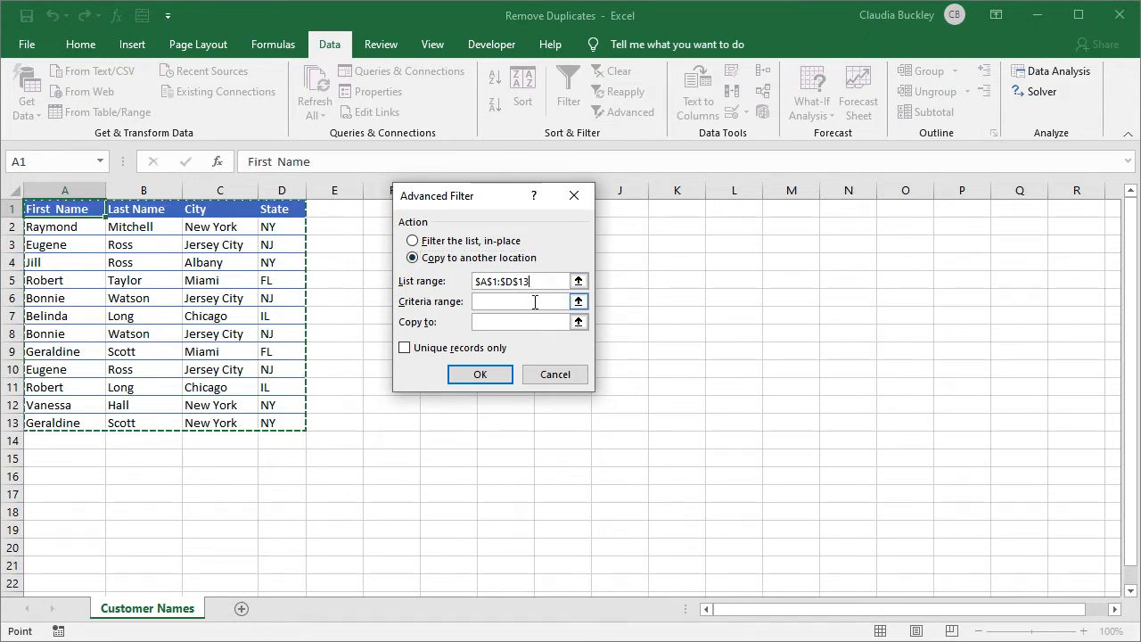
click(521, 299)
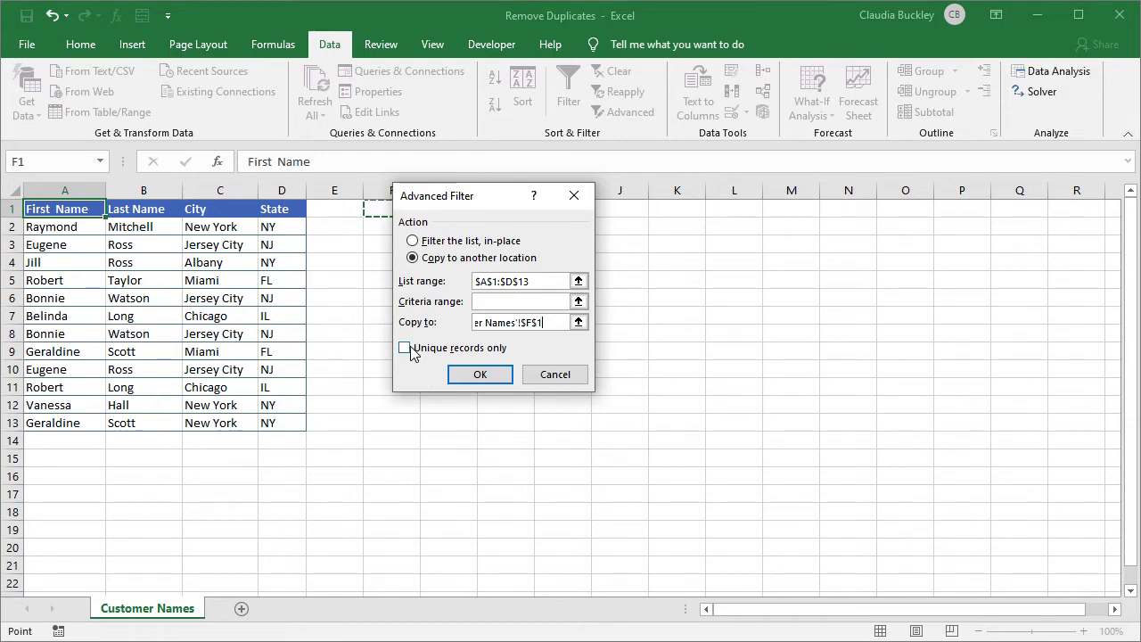
click(480, 374)
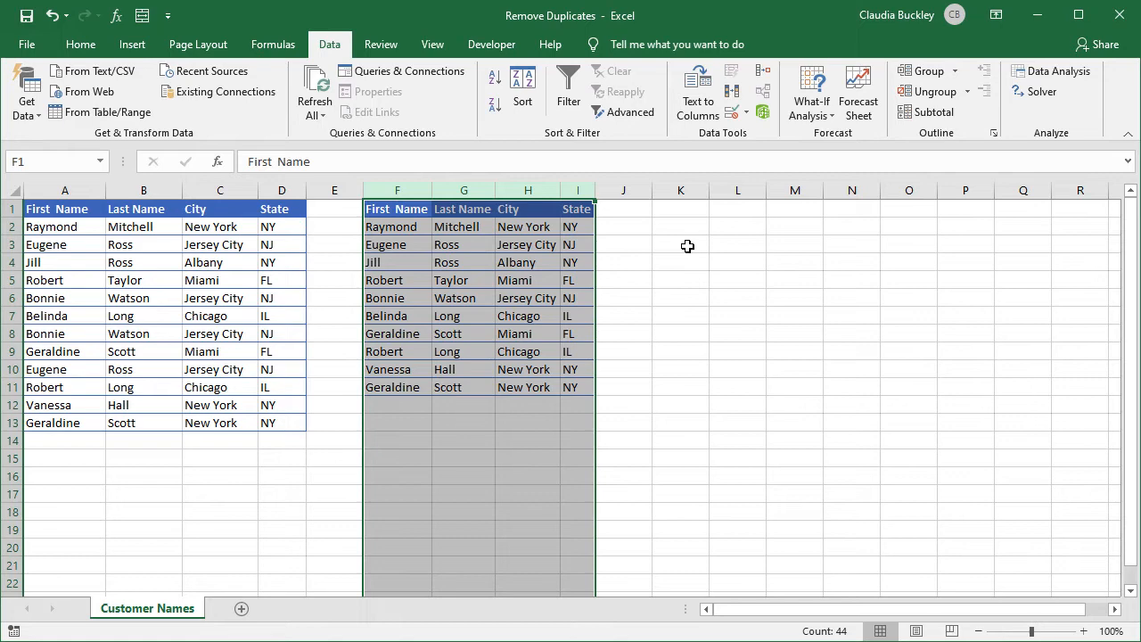
mouse_move(550, 271)
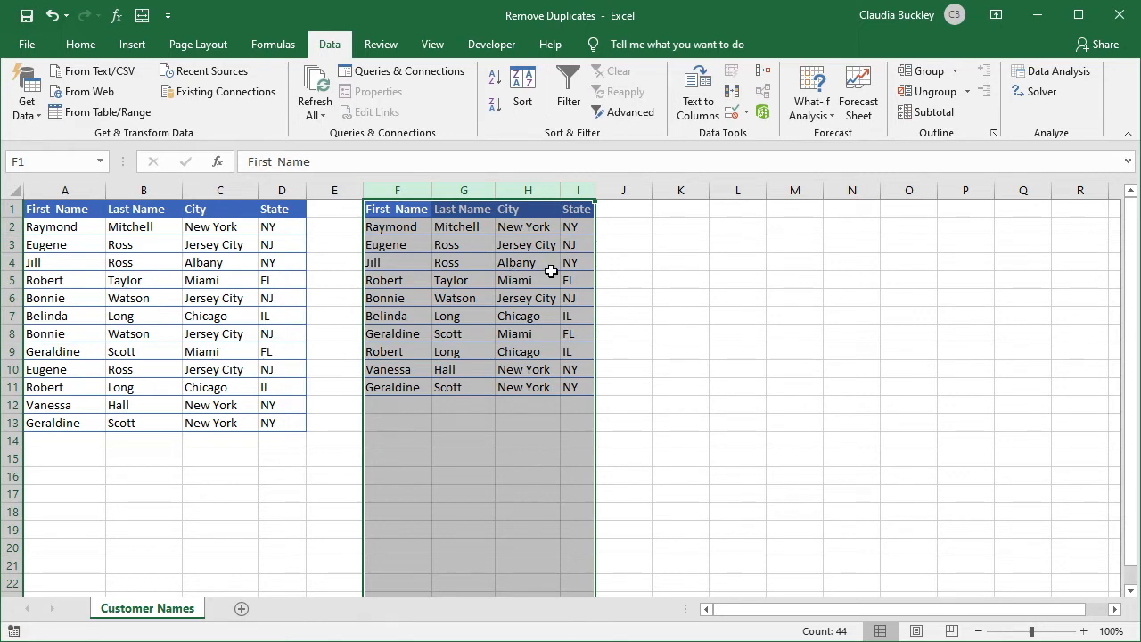
Clear the extracted unique list in F:I, leaving only the original customer table.
click(80, 43)
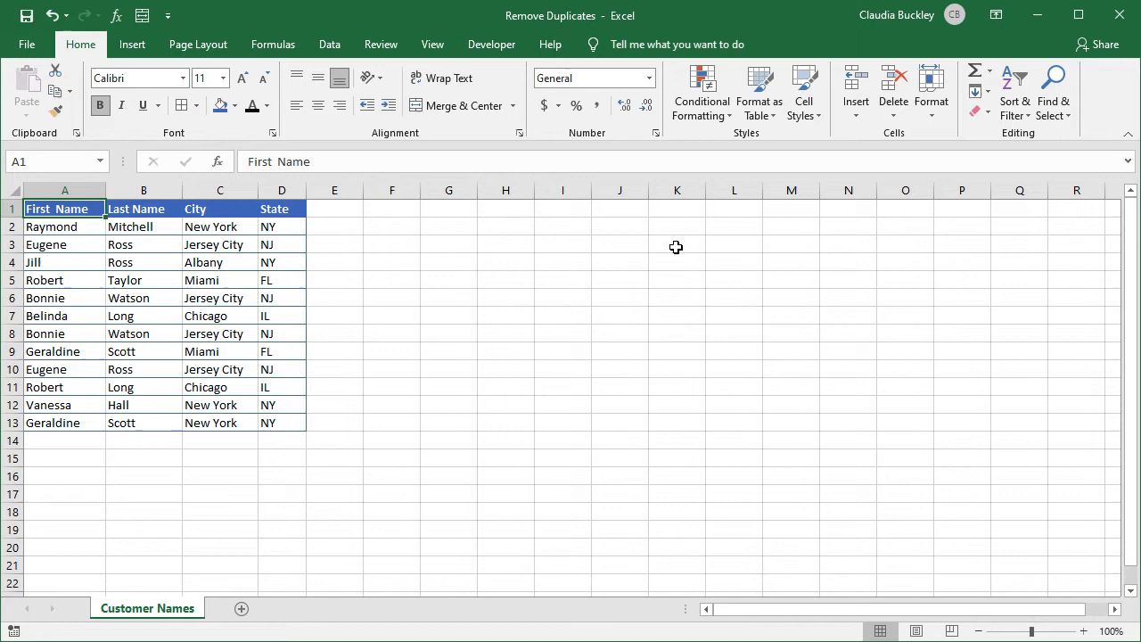
mouse_move(681, 221)
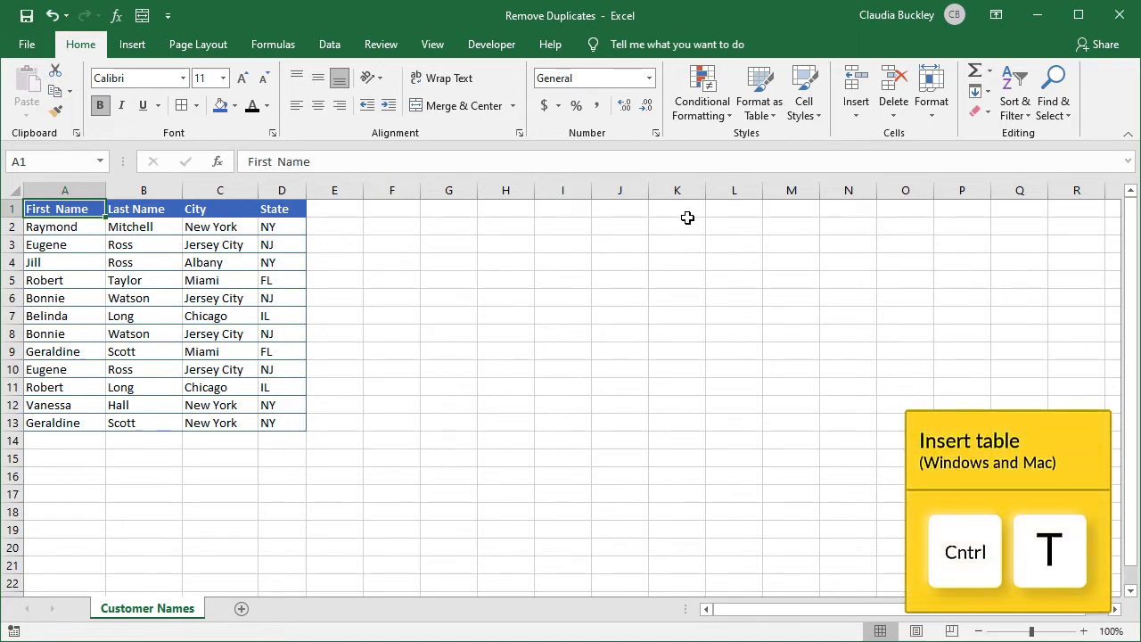
Convert the customer list to a table with headers and load it into Power Query.
key(ctrl+t)
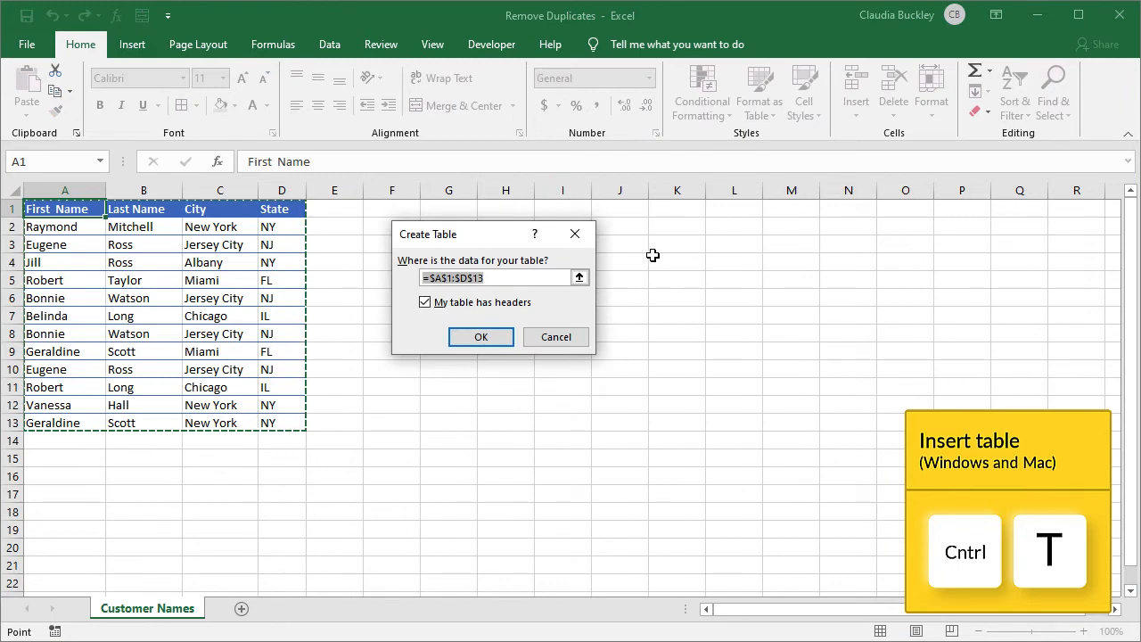
click(481, 335)
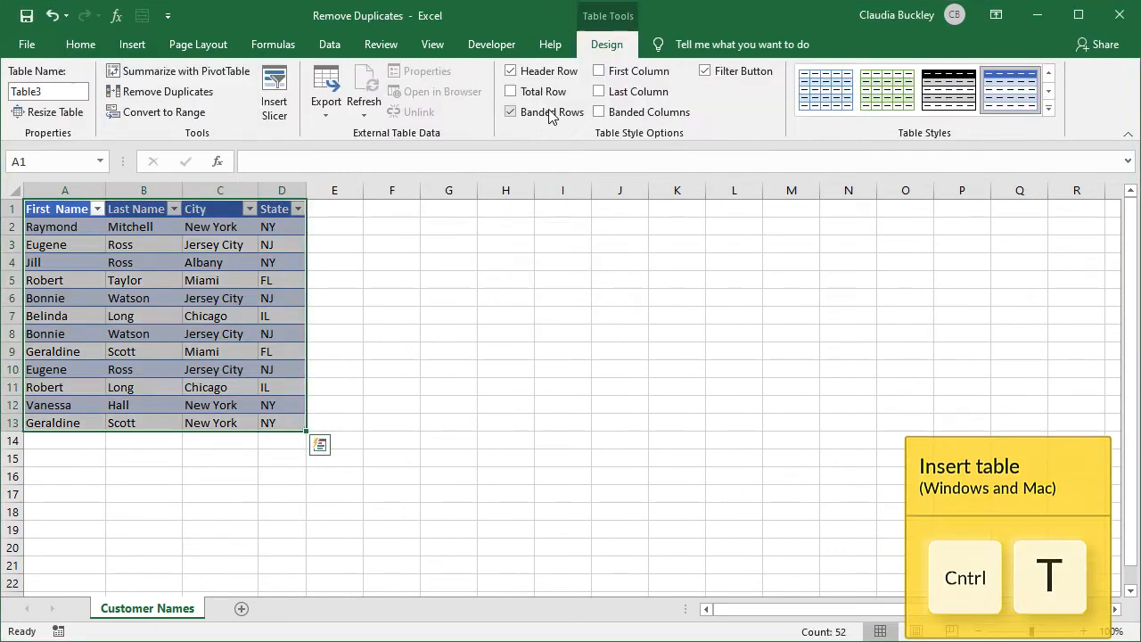
click(328, 43)
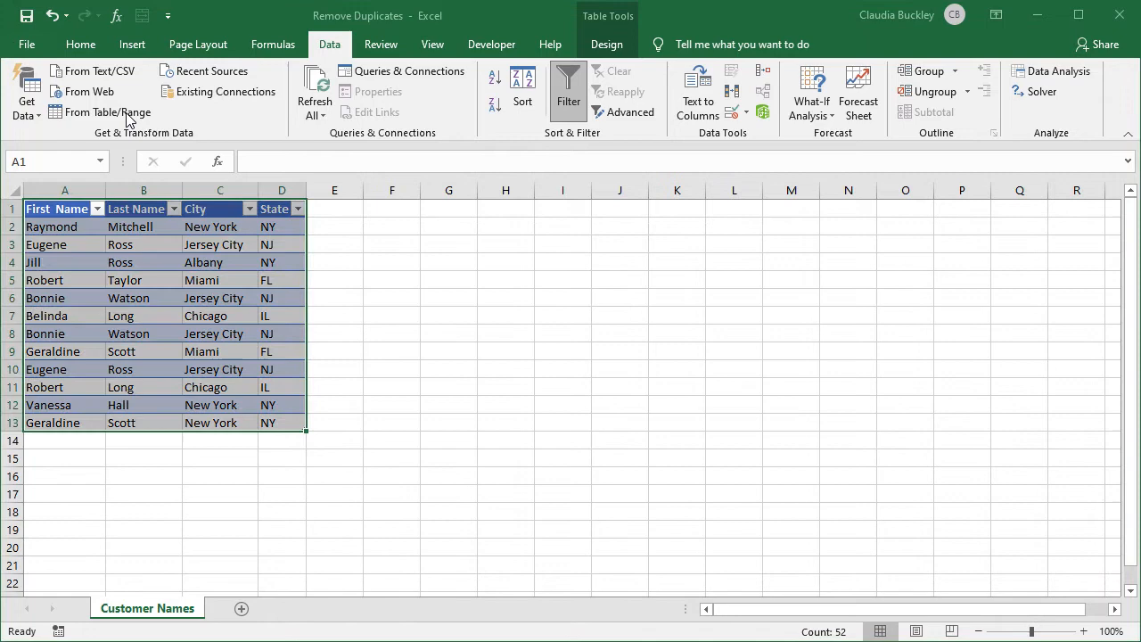
click(107, 110)
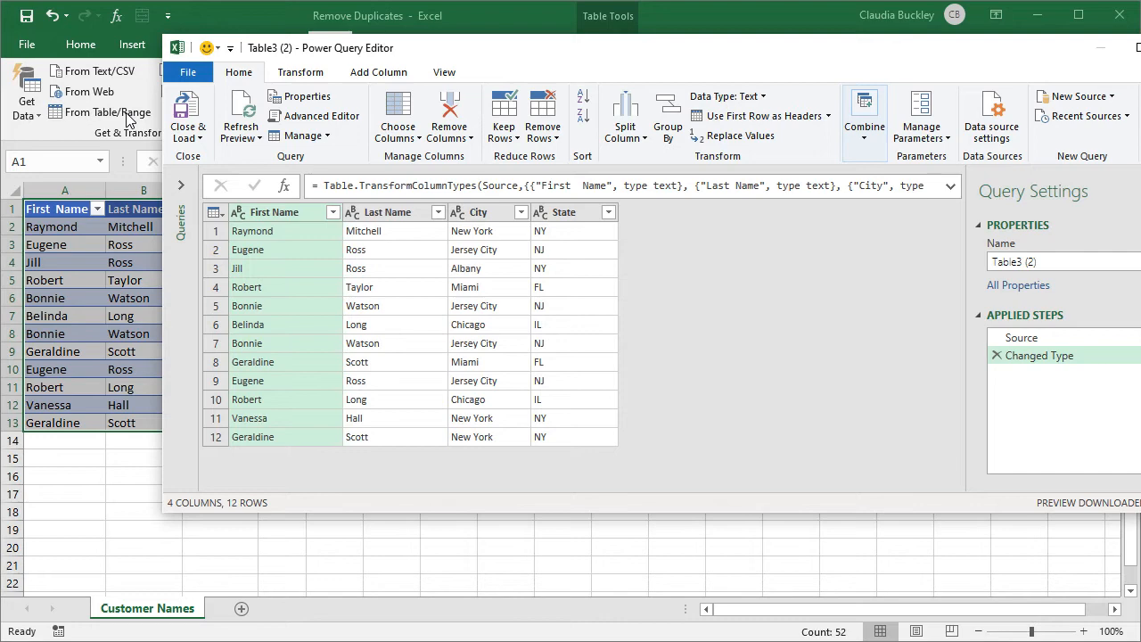
mouse_move(396, 215)
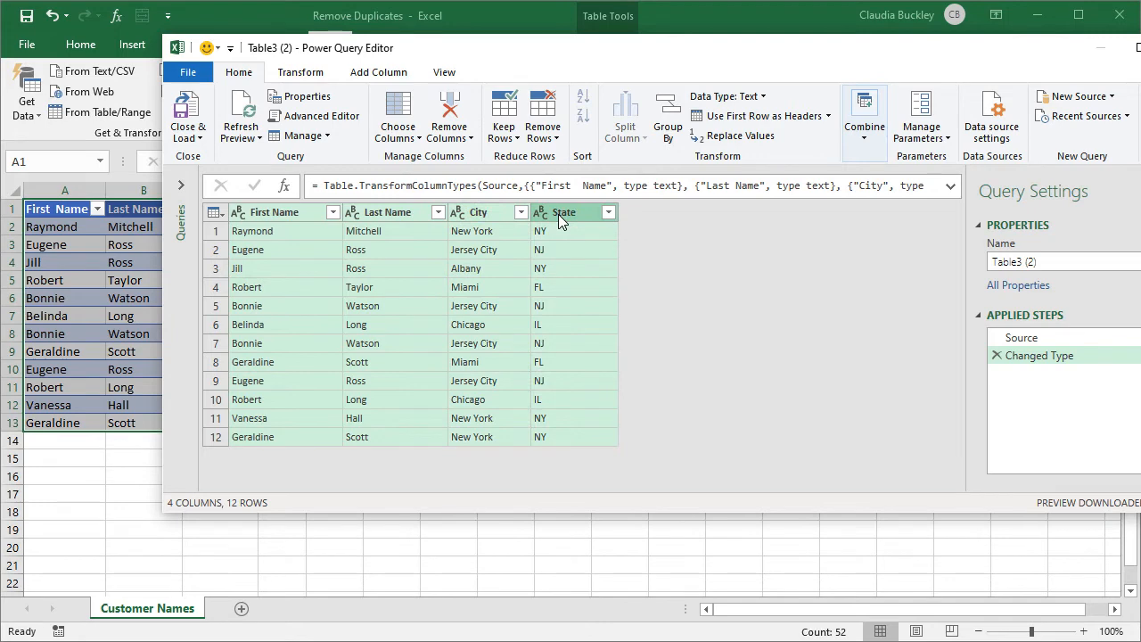
Remove duplicate rows via the State column menu, cutting the query to 10 rows.
right_click(564, 212)
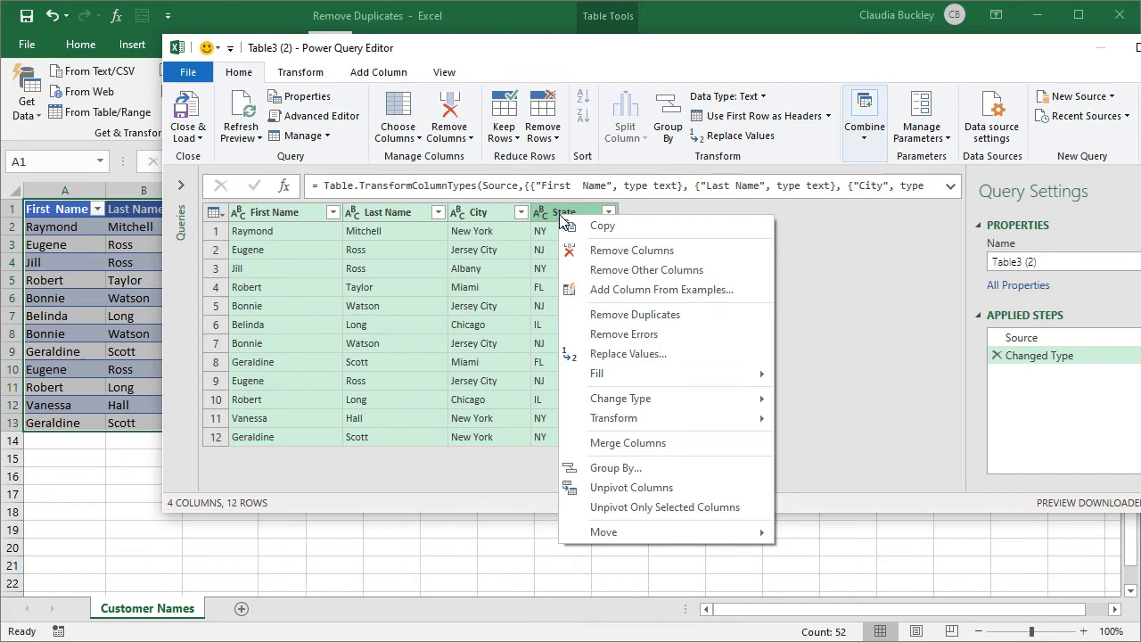
mouse_move(635, 313)
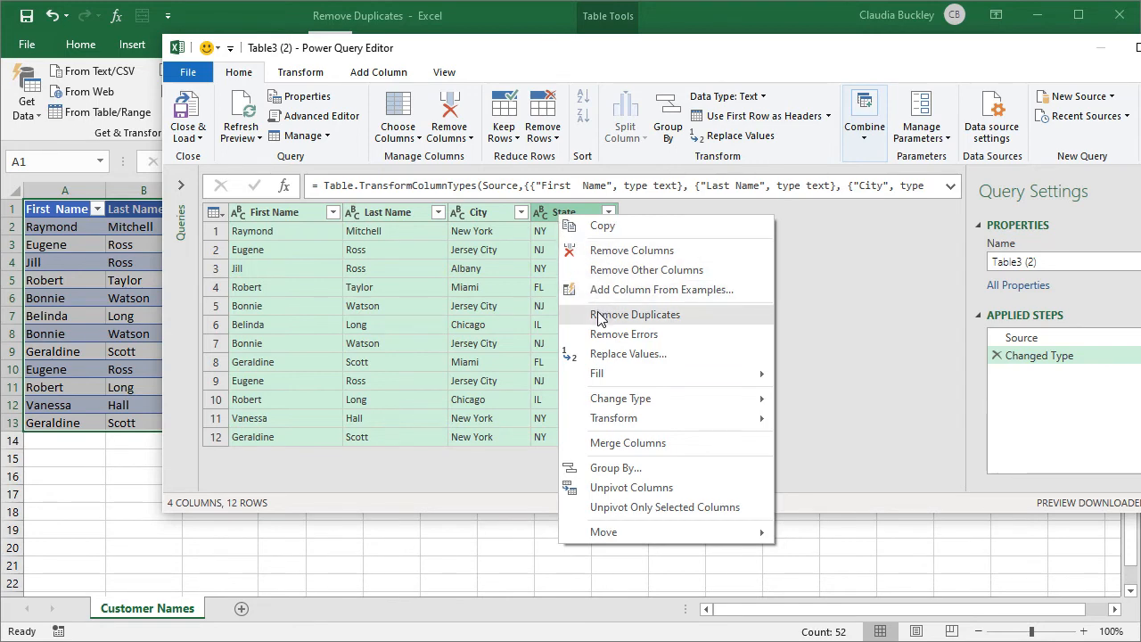
click(634, 314)
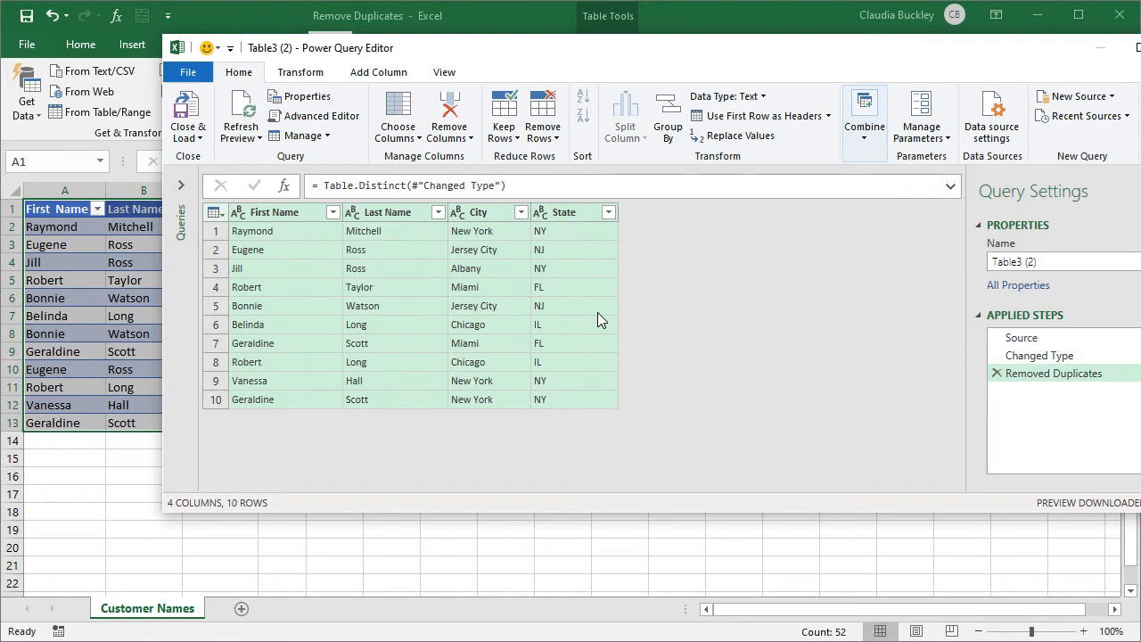
mouse_move(188, 110)
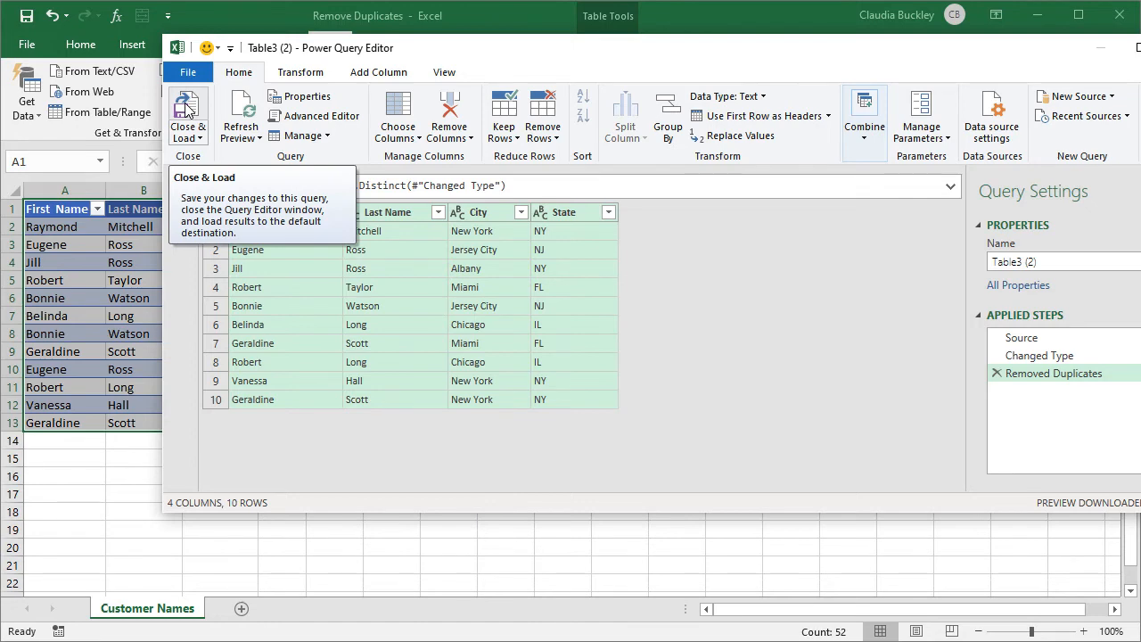
Close & Load the 10-row query to a new sheet, then show the Customer Accounts sheet.
click(187, 110)
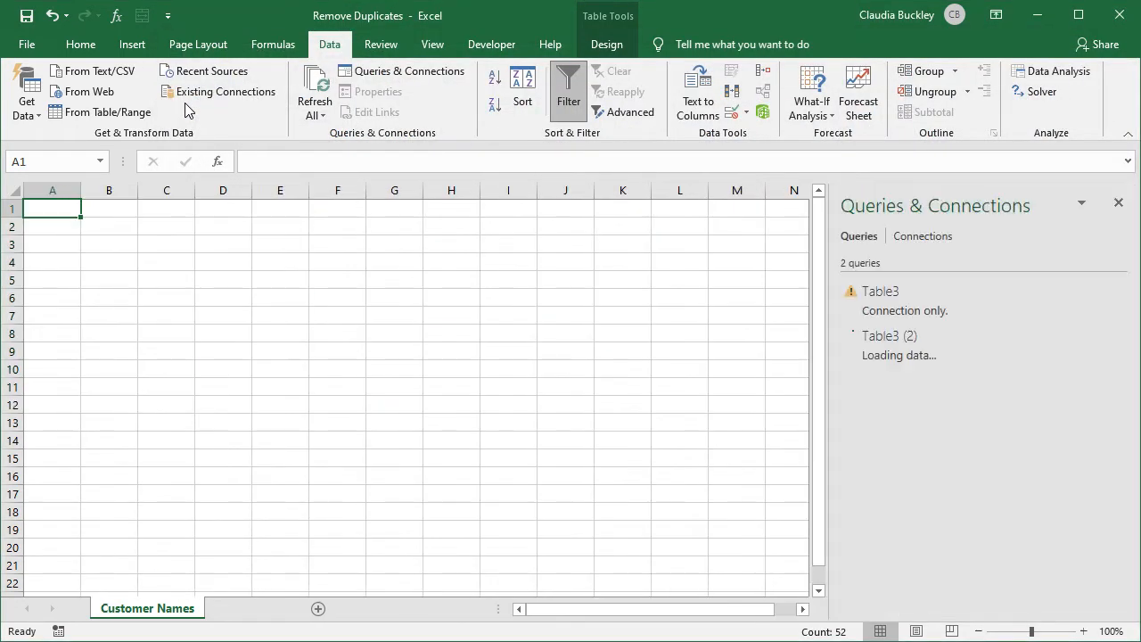
click(128, 608)
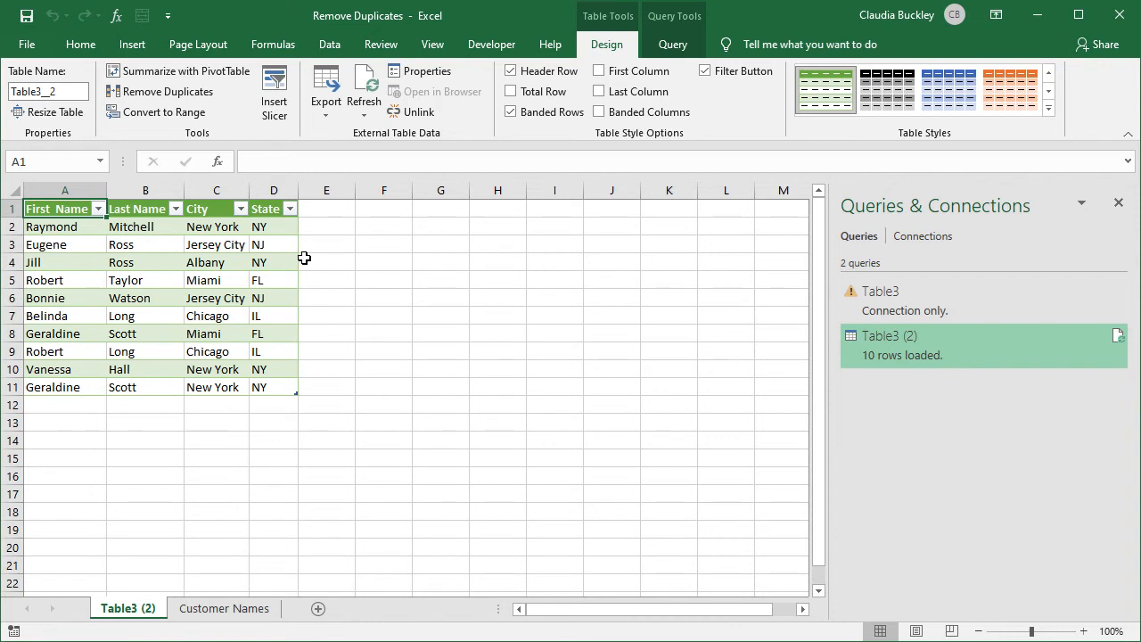
click(344, 608)
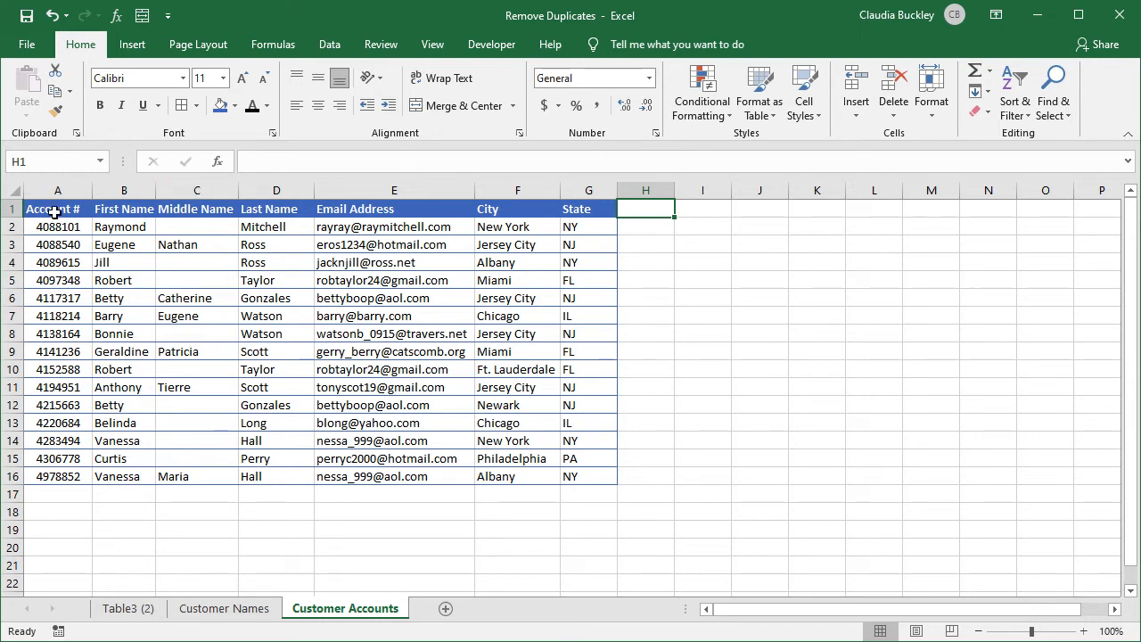
drag(57, 208, 394, 422)
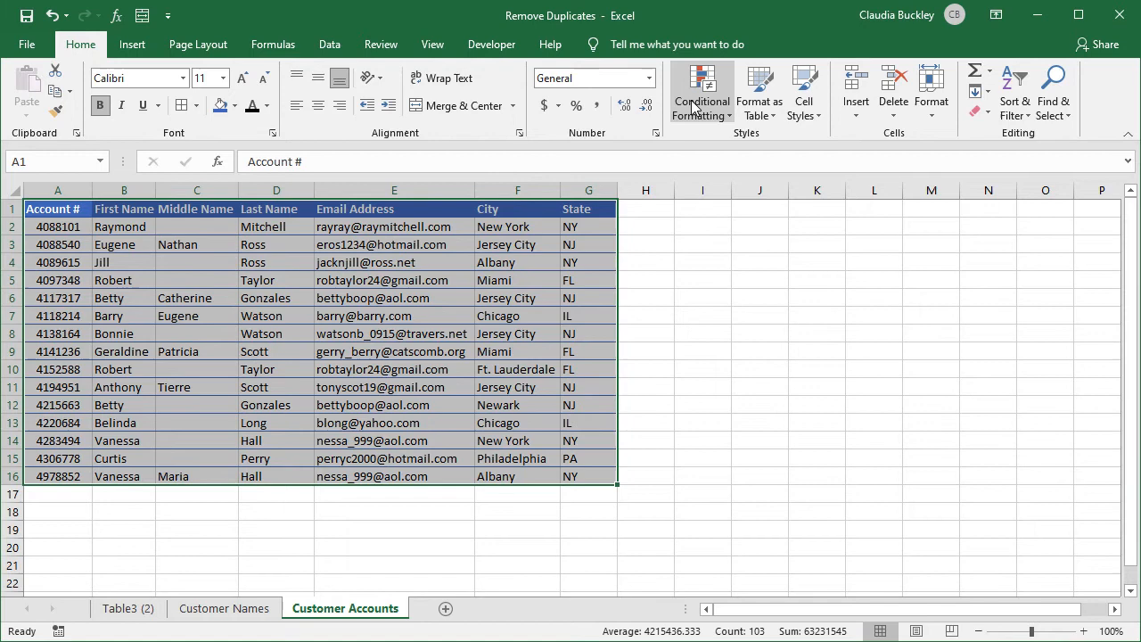
click(702, 92)
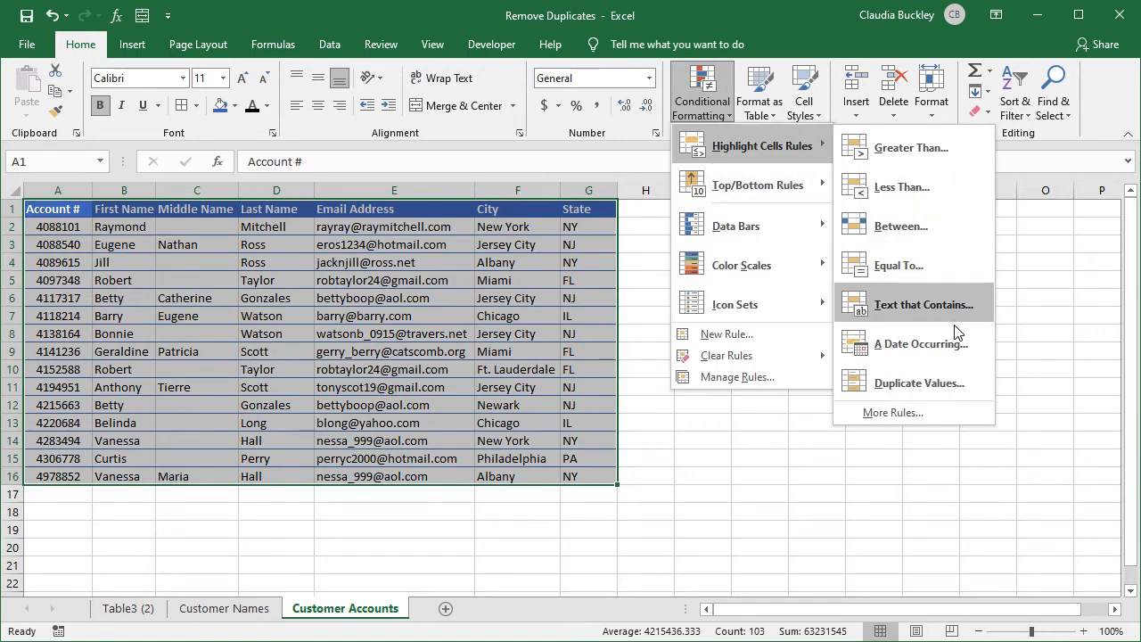
mouse_move(912, 381)
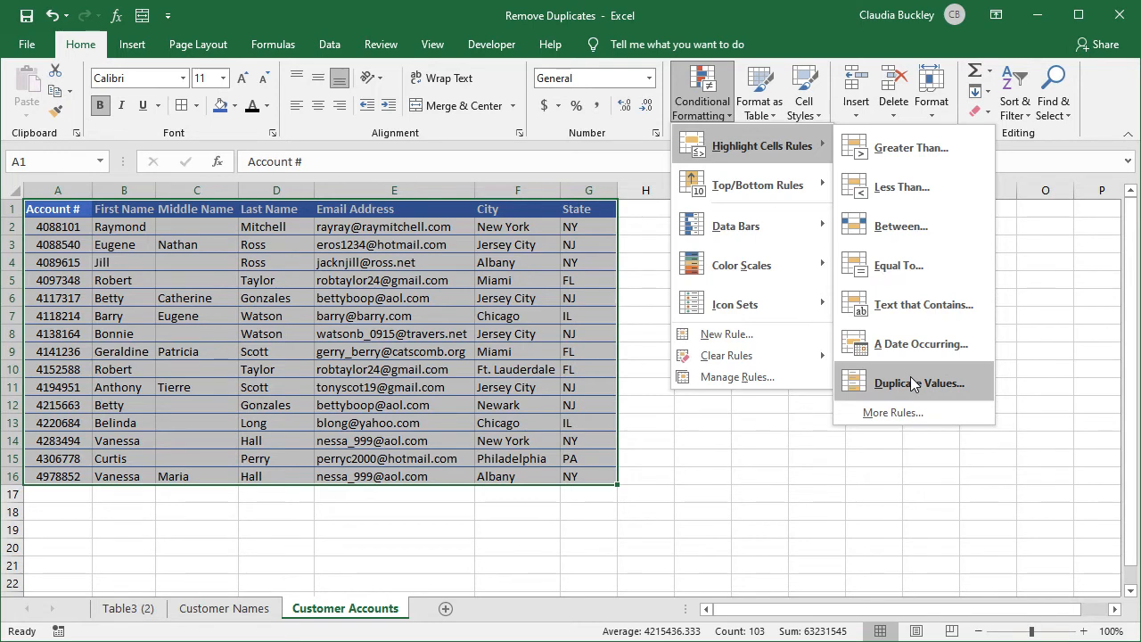
click(920, 381)
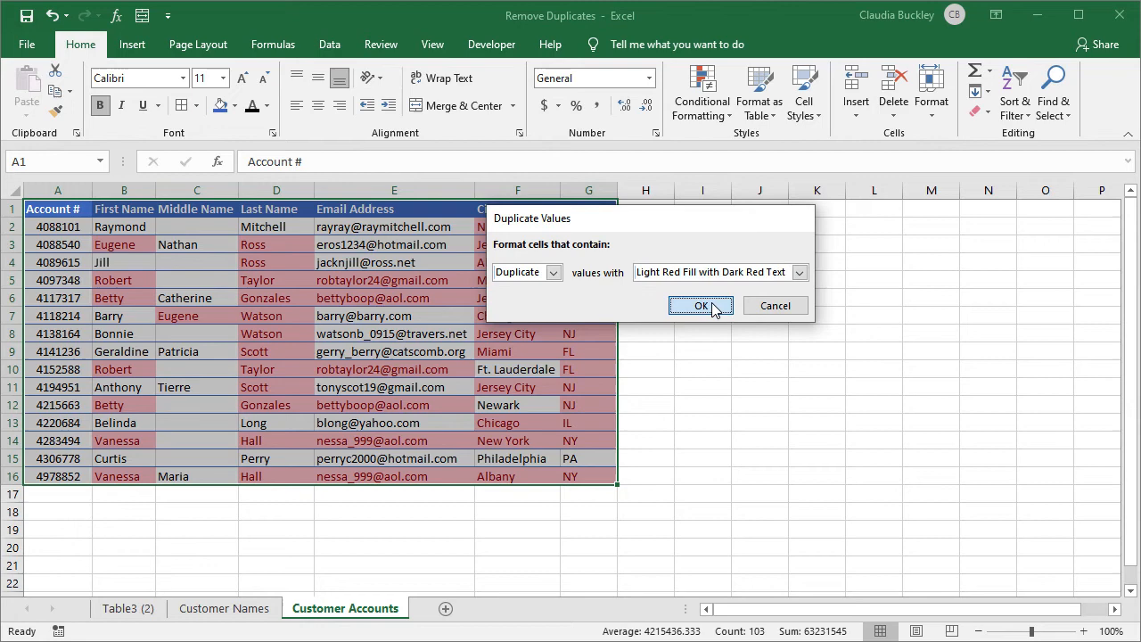
click(700, 304)
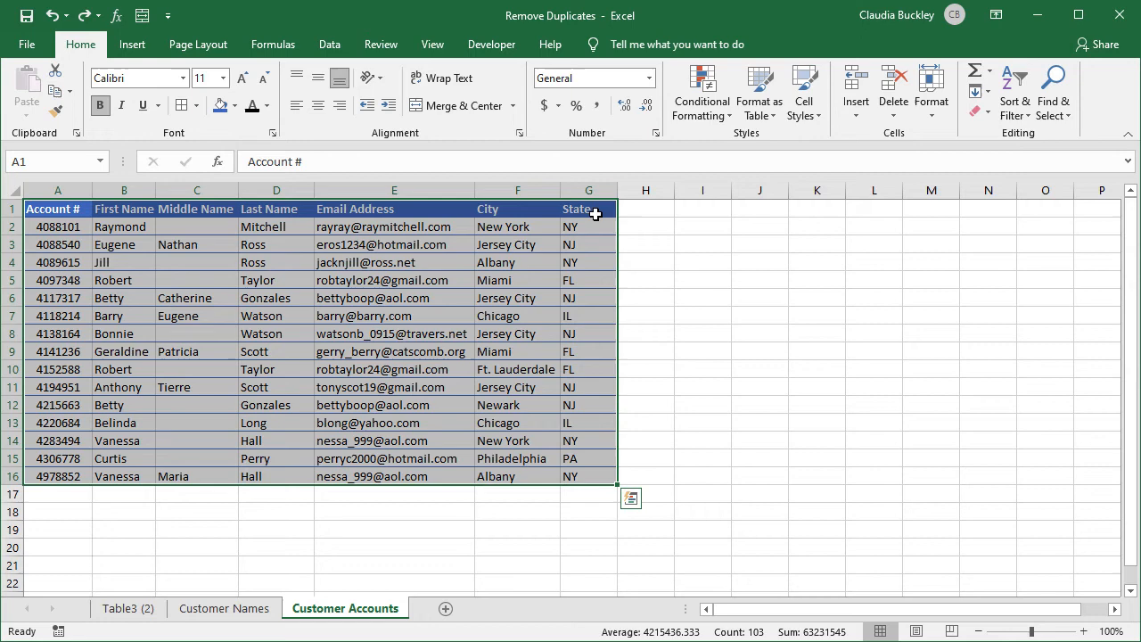
Add a 'Working Column' header in H1 and enter =B2&D2&E2 joining name and email in H2.
click(645, 208)
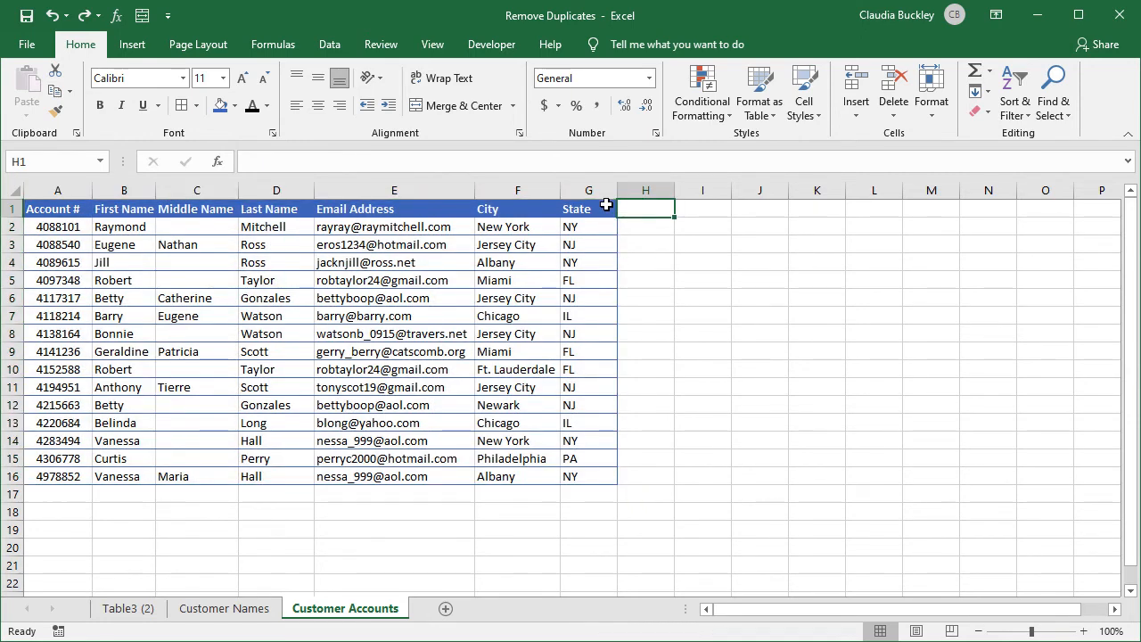
text(Working Column)
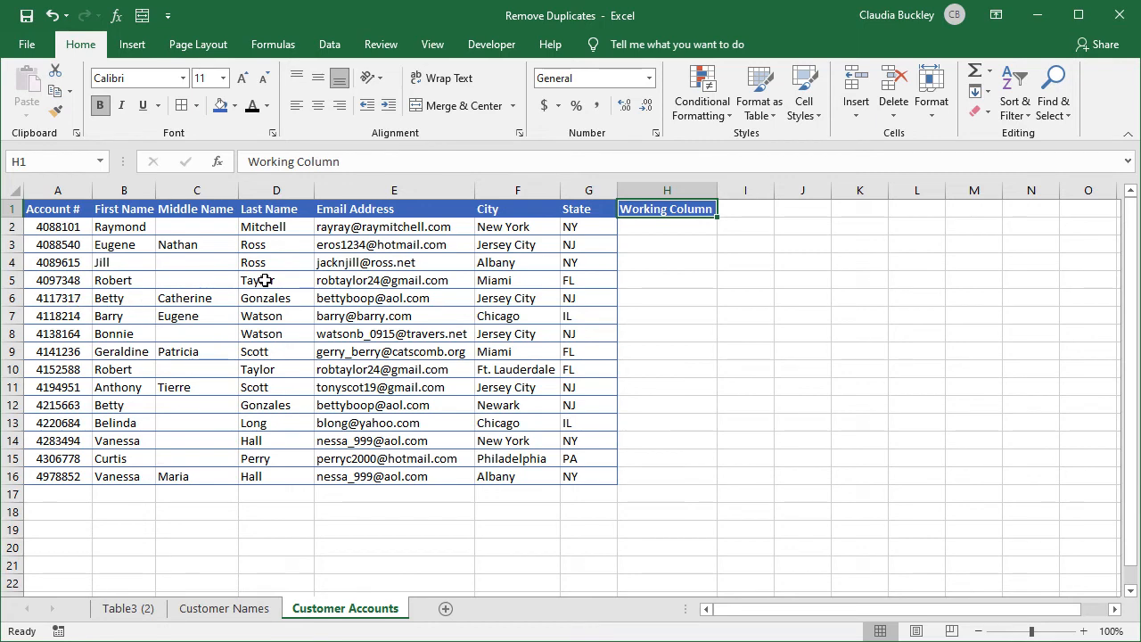
mouse_move(357, 226)
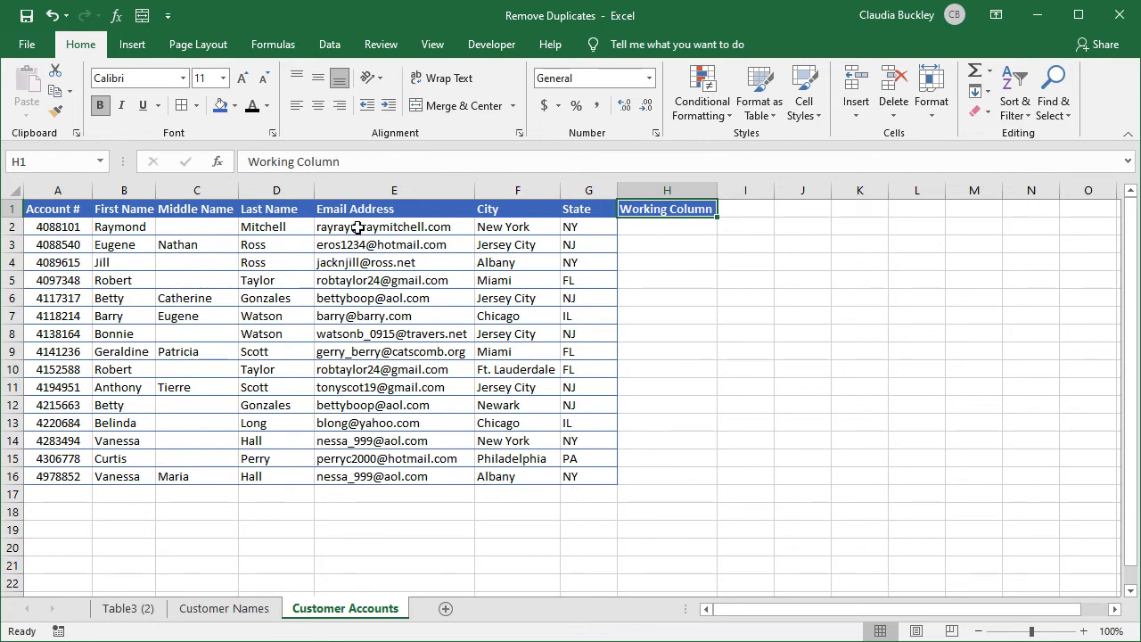
text(=B2)
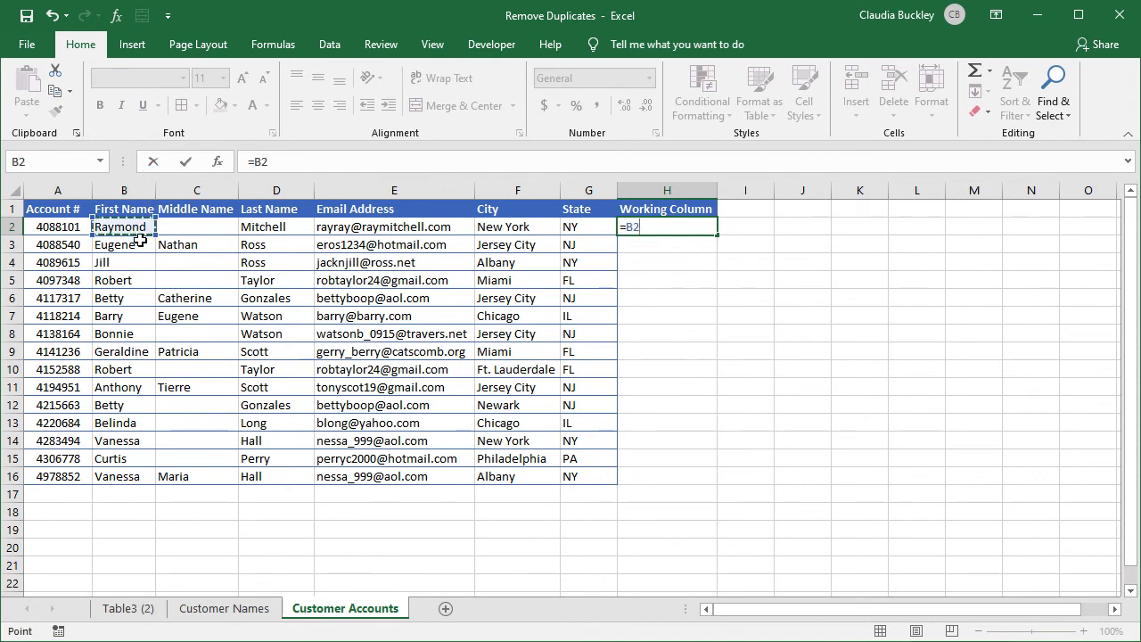
click(277, 227)
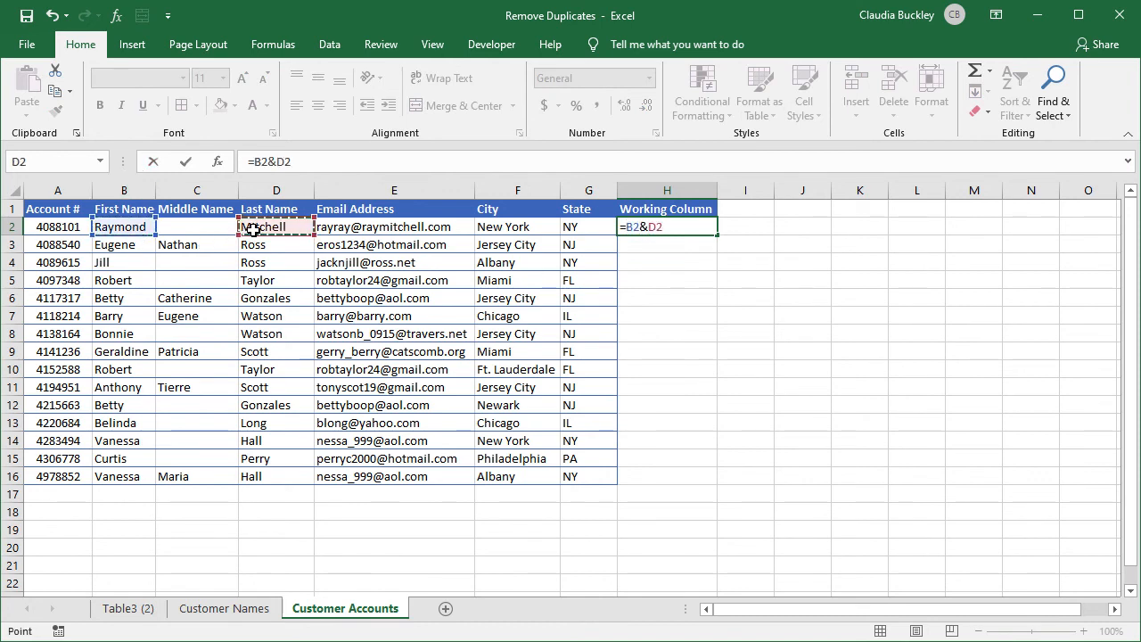
text(&)
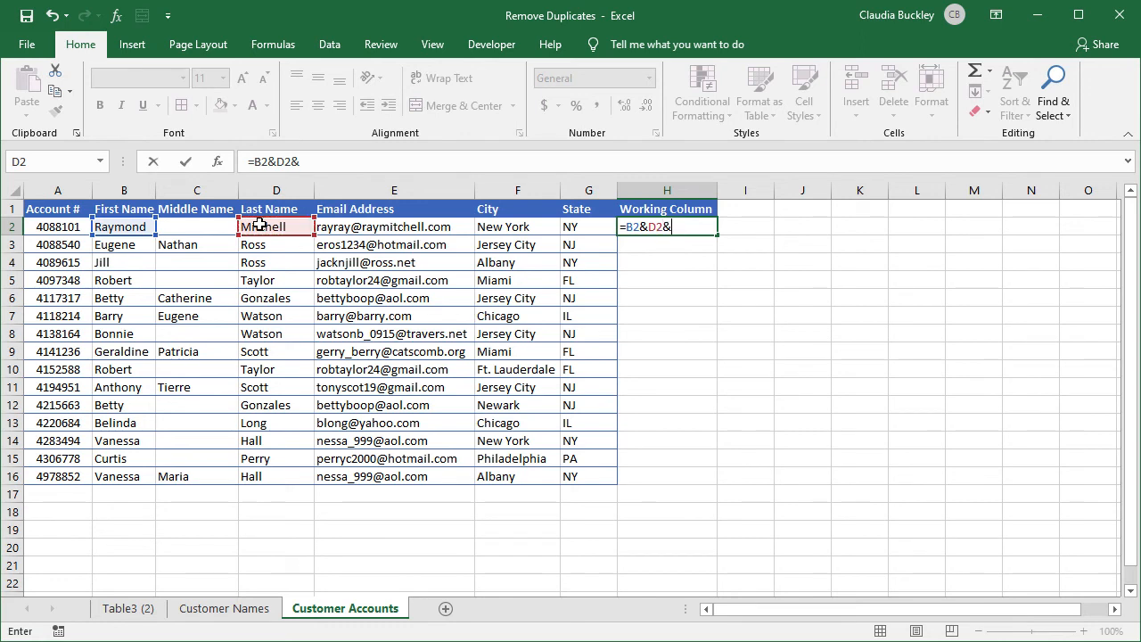
click(392, 225)
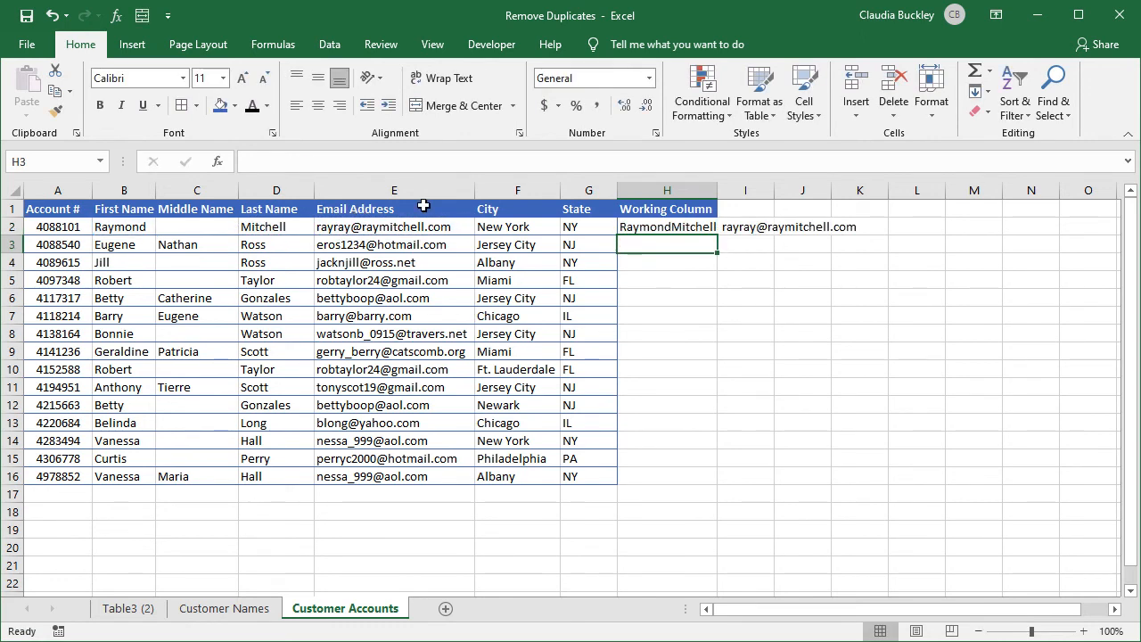
Fill the concatenation formula down all fifteen rows and highlight duplicate combinations in red.
click(666, 225)
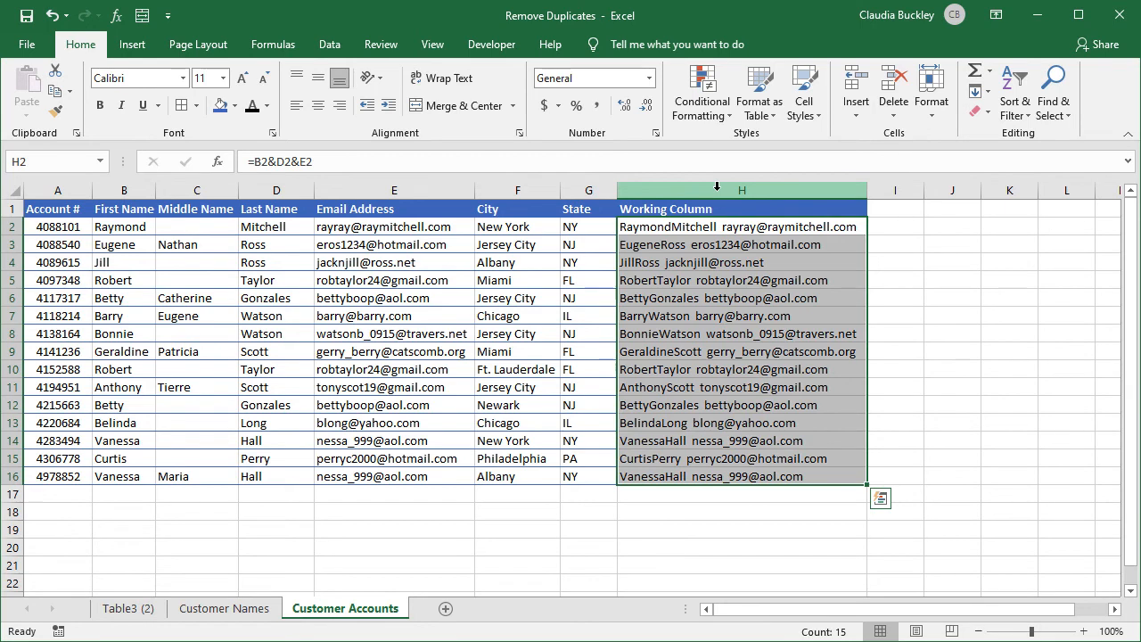
click(700, 89)
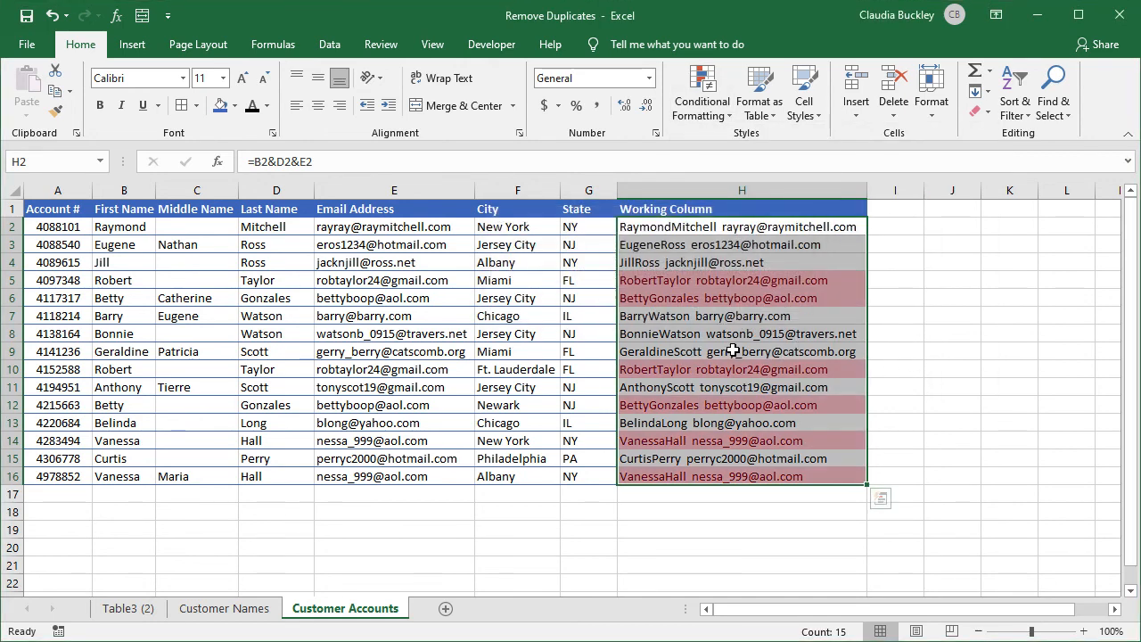
mouse_move(749, 403)
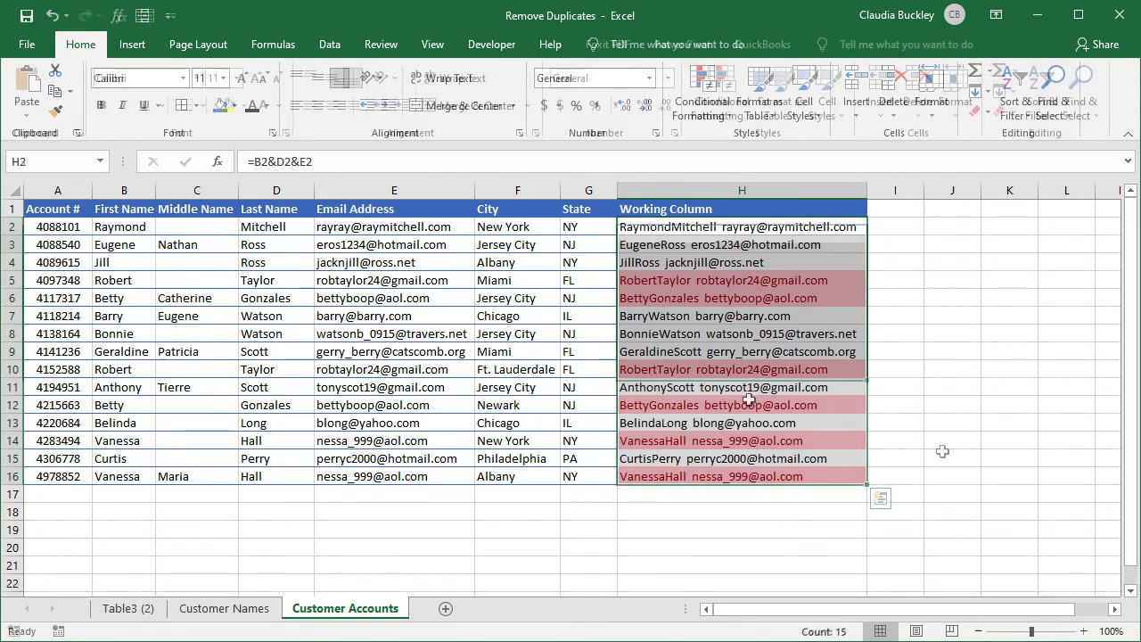
click(742, 245)
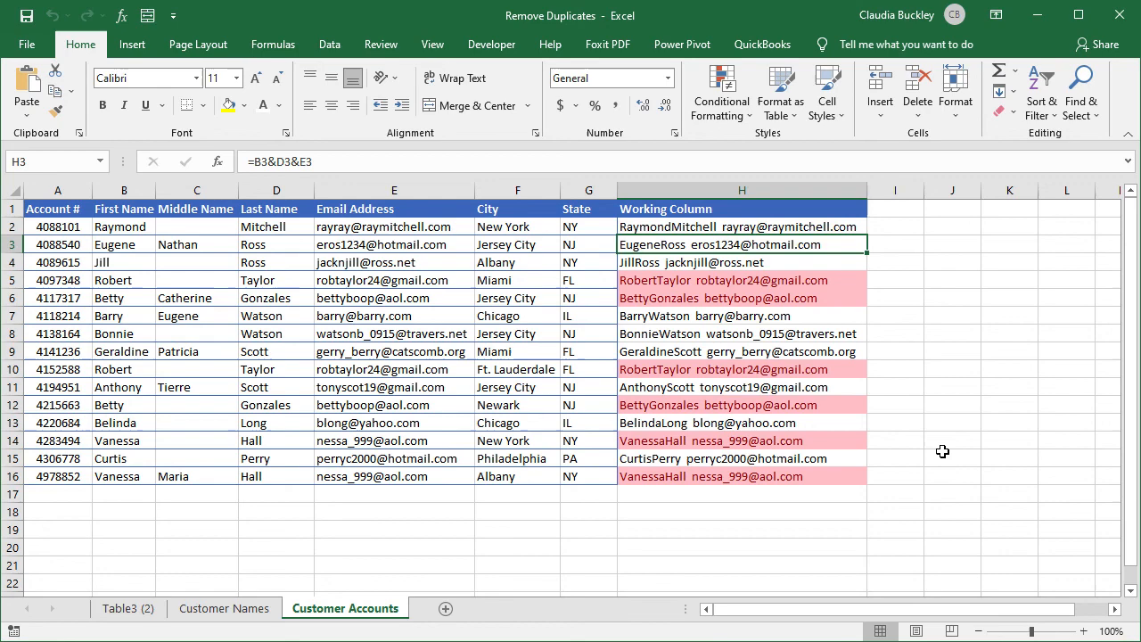